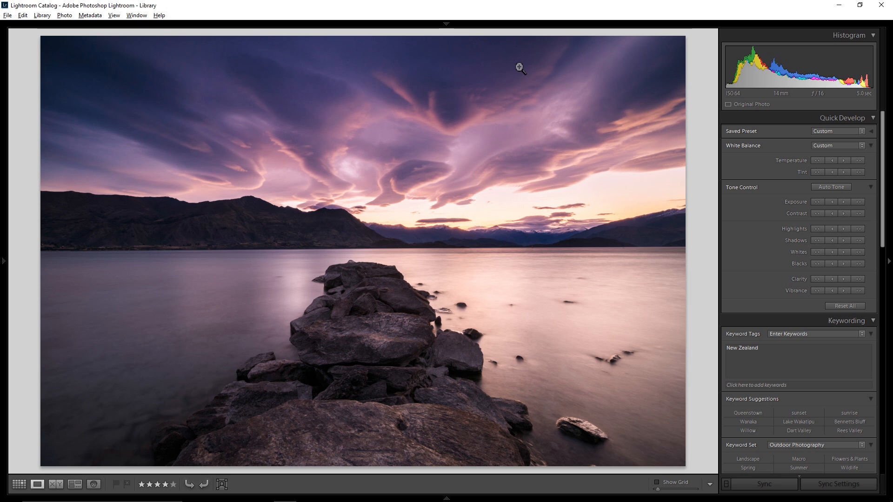
mouse_move(484, 69)
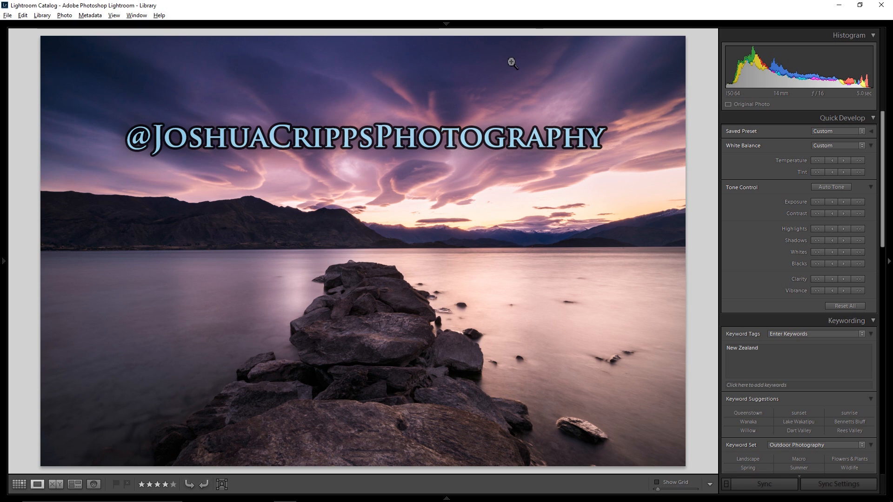
mouse_move(482, 66)
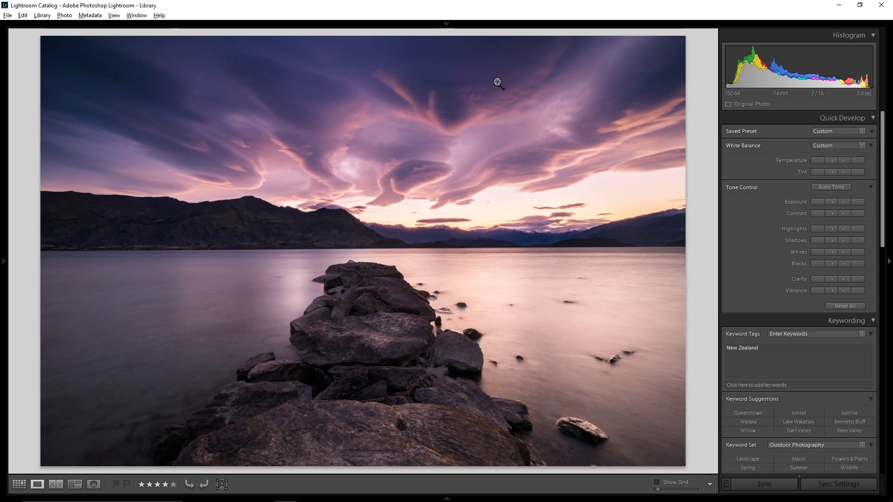
mouse_move(490, 89)
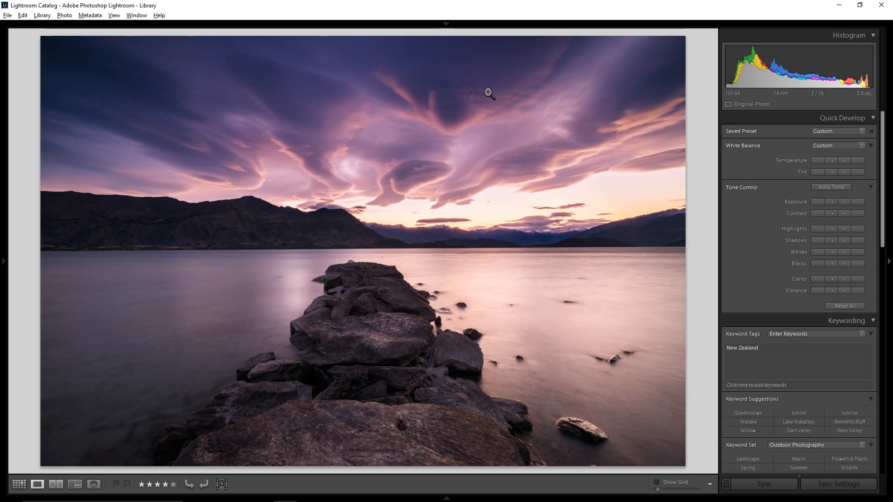
mouse_move(486, 124)
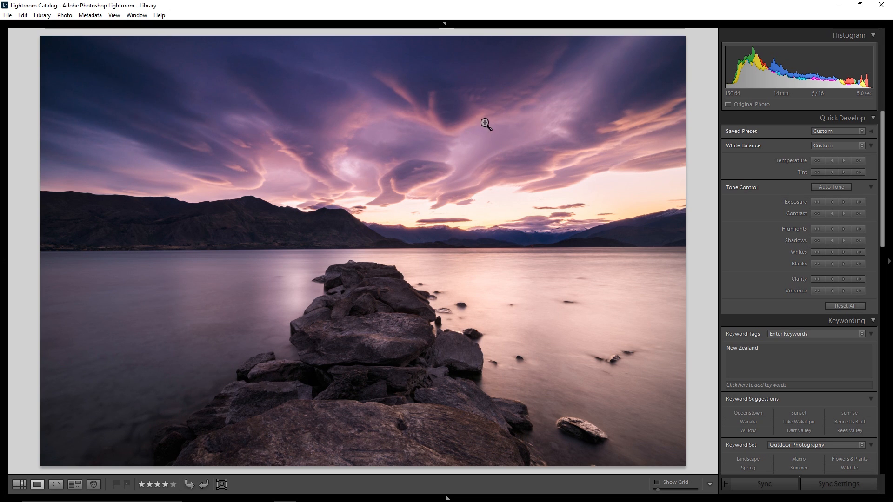
mouse_move(477, 125)
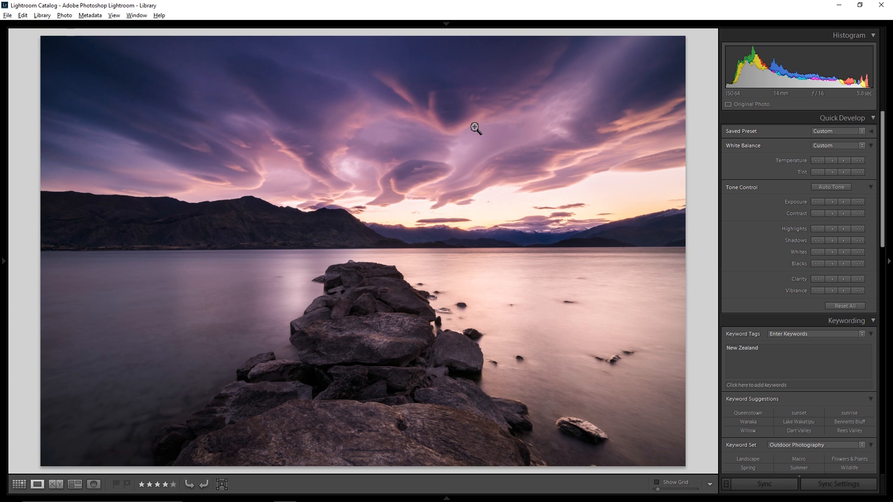
mouse_move(474, 132)
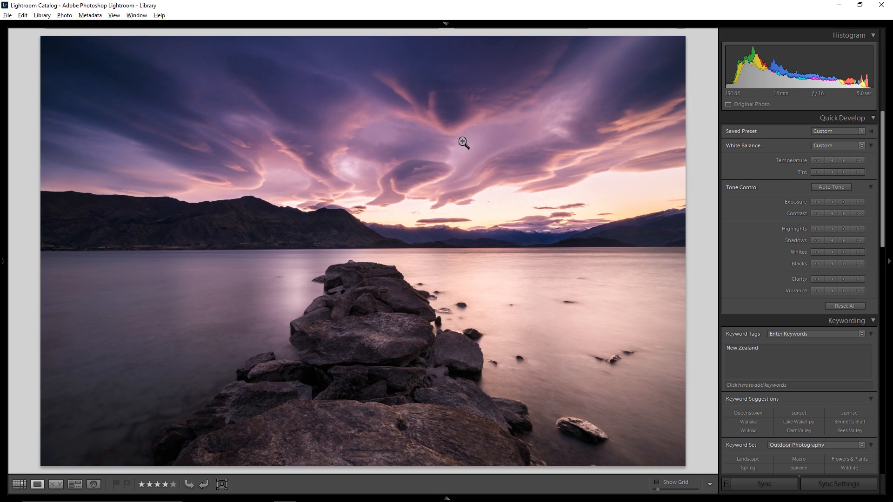
mouse_move(458, 165)
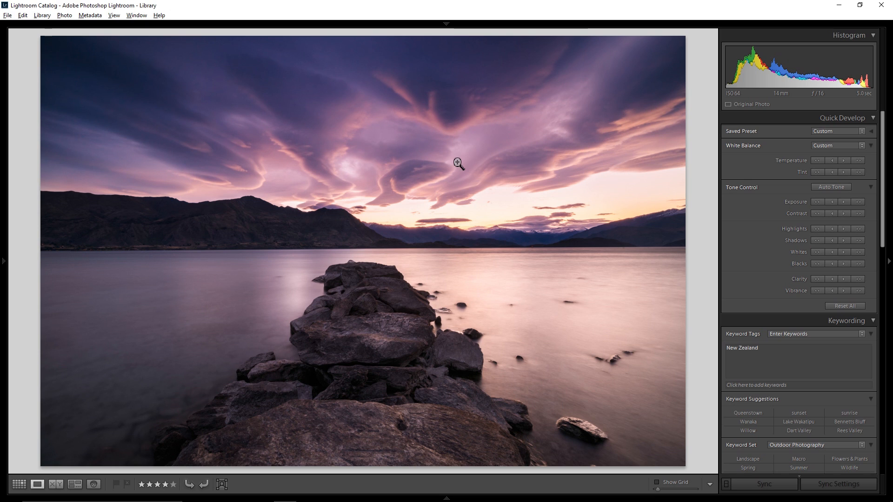
mouse_move(465, 153)
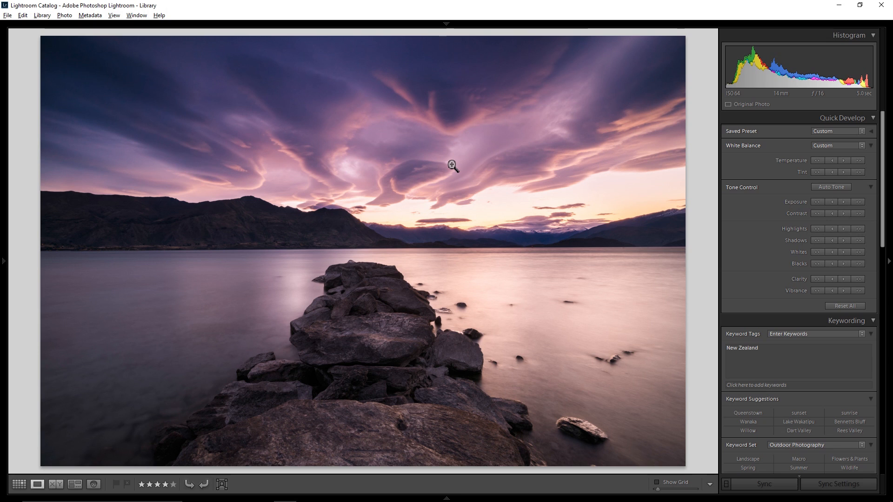
mouse_move(449, 169)
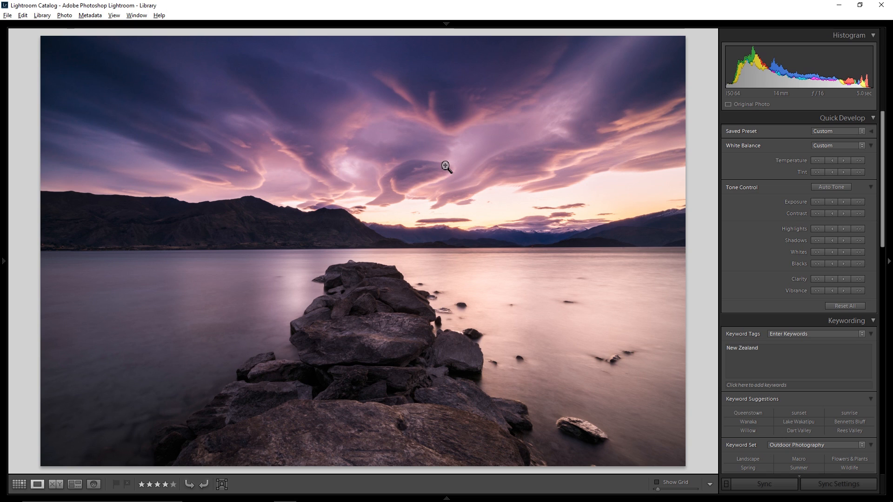
mouse_move(442, 169)
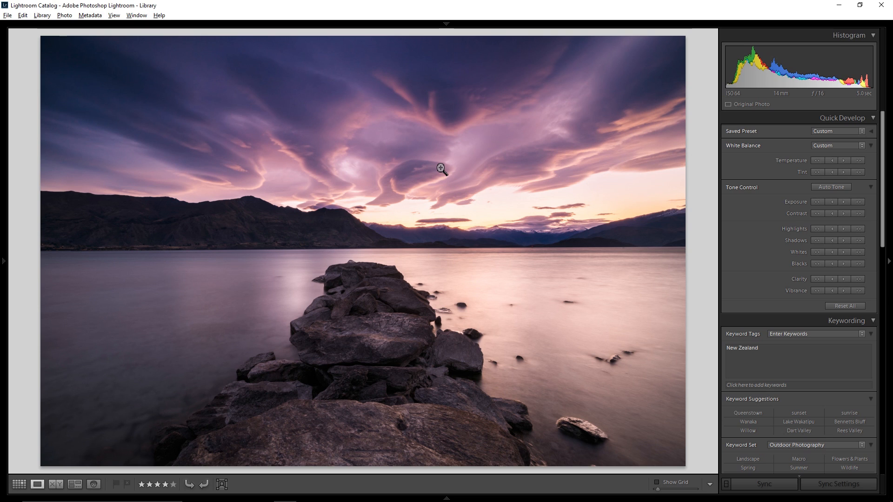
mouse_move(437, 175)
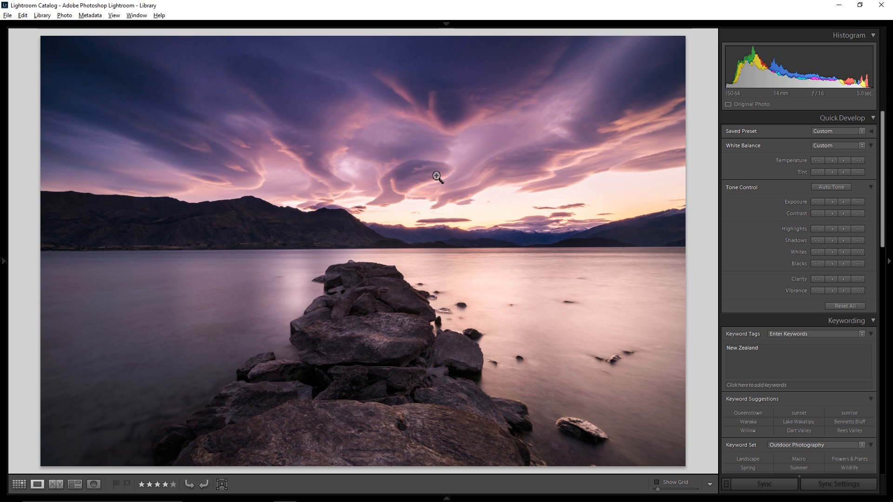
mouse_move(443, 173)
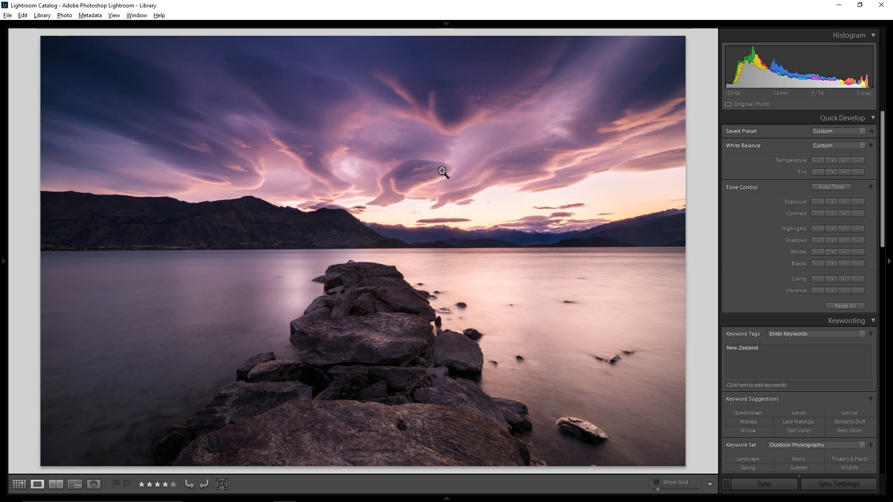
mouse_move(447, 165)
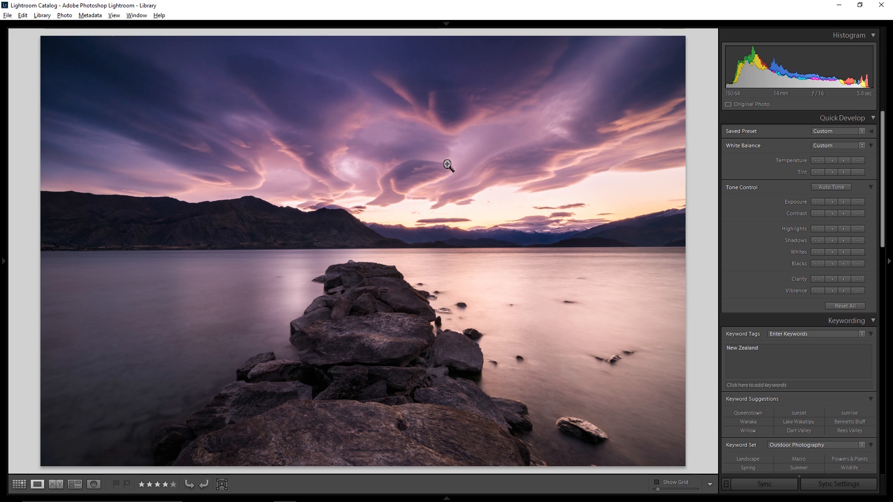
mouse_move(447, 168)
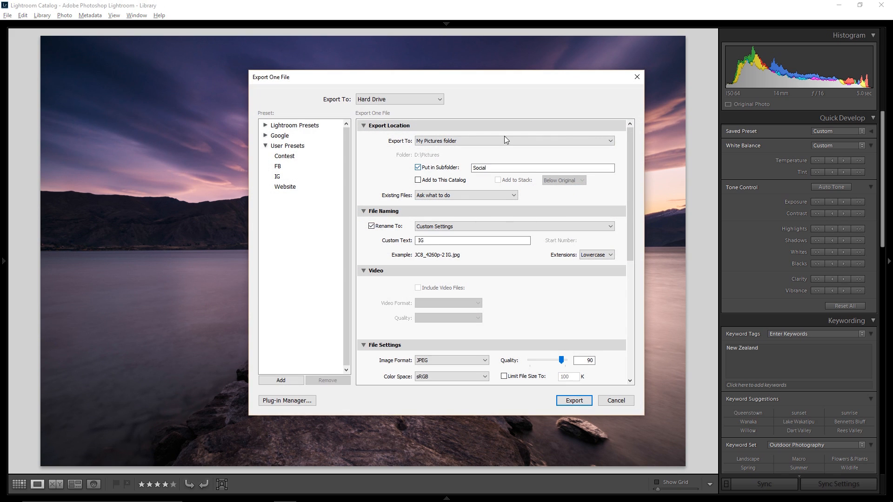
mouse_move(504, 139)
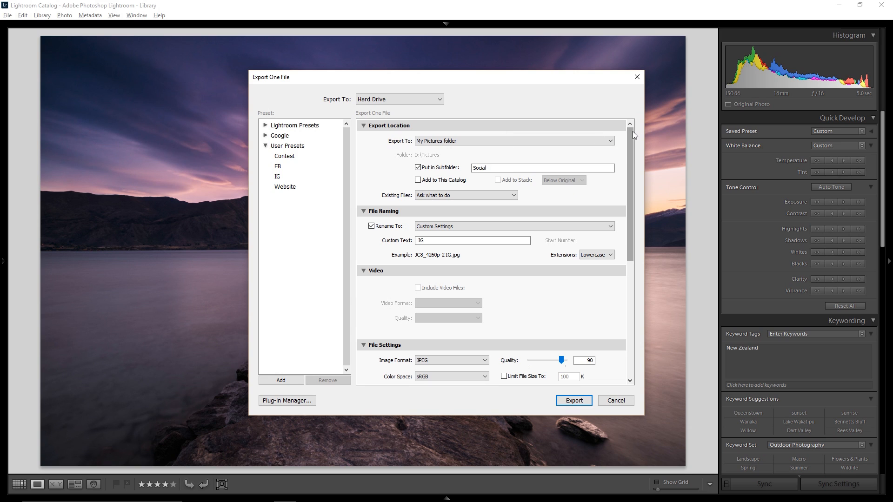
mouse_move(631, 137)
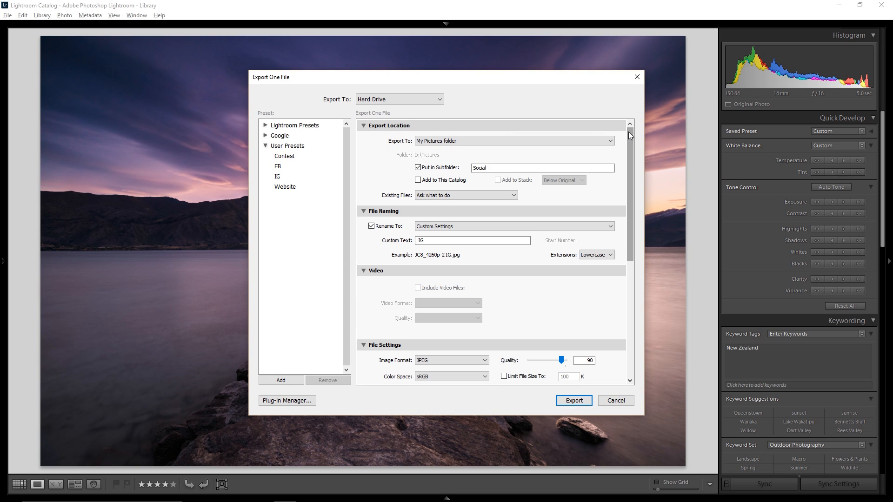
Scroll the Export One File dialog down to the Watermarking section.
scroll("down", 3)
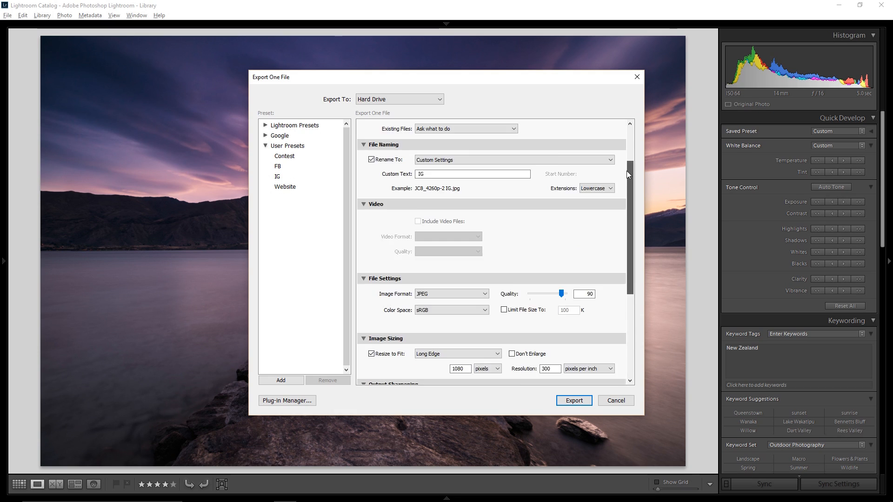
scroll("down", 3)
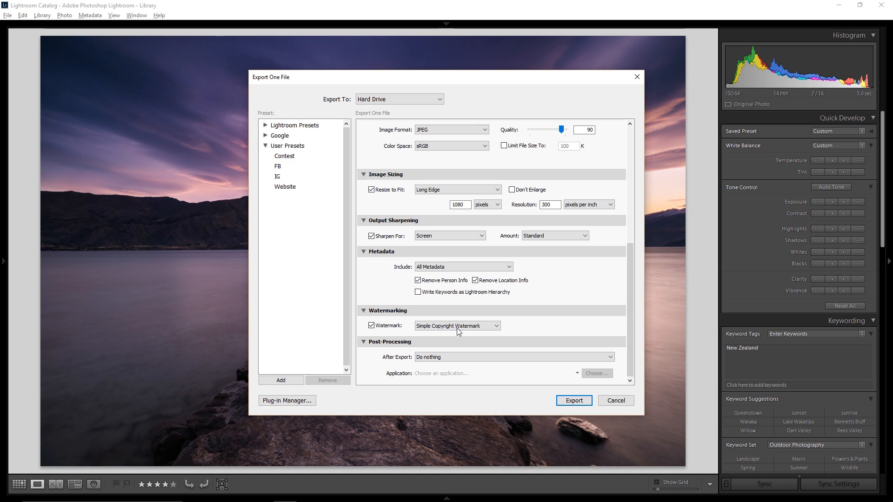
mouse_move(470, 331)
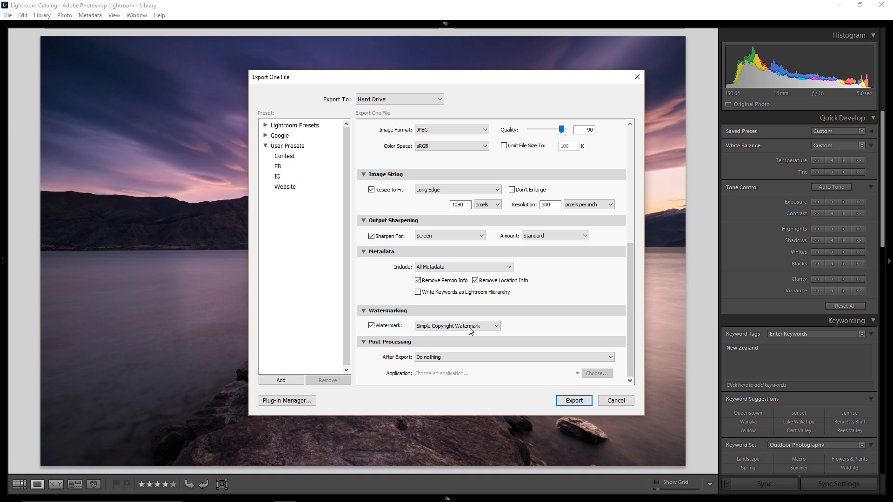
Choose Edit Watermarks from the Watermark dropdown.
left_click(456, 326)
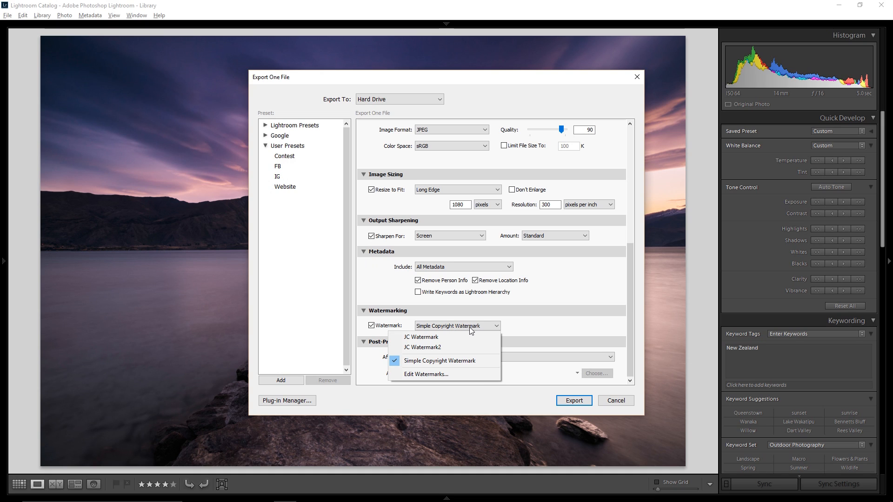
mouse_move(435, 374)
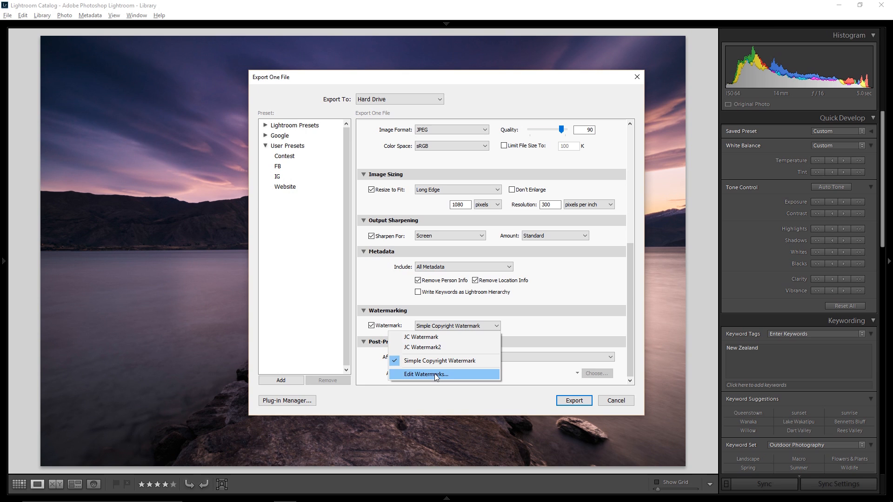
left_click(426, 374)
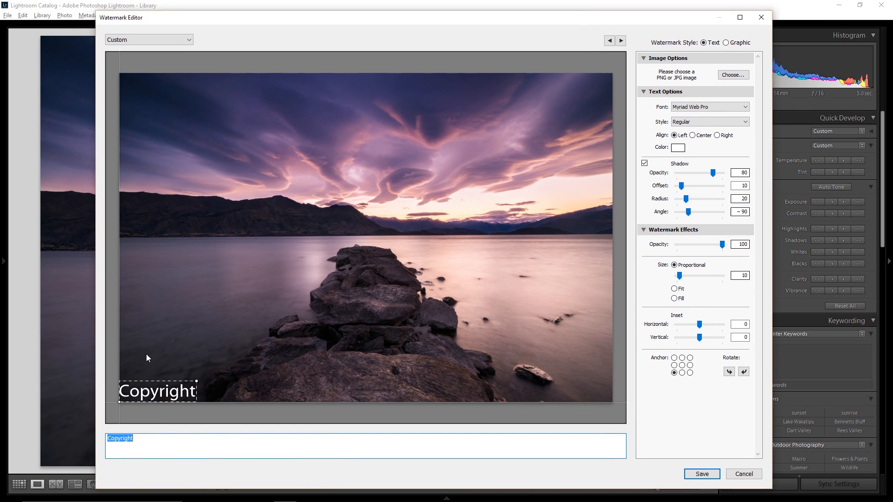
mouse_move(188, 409)
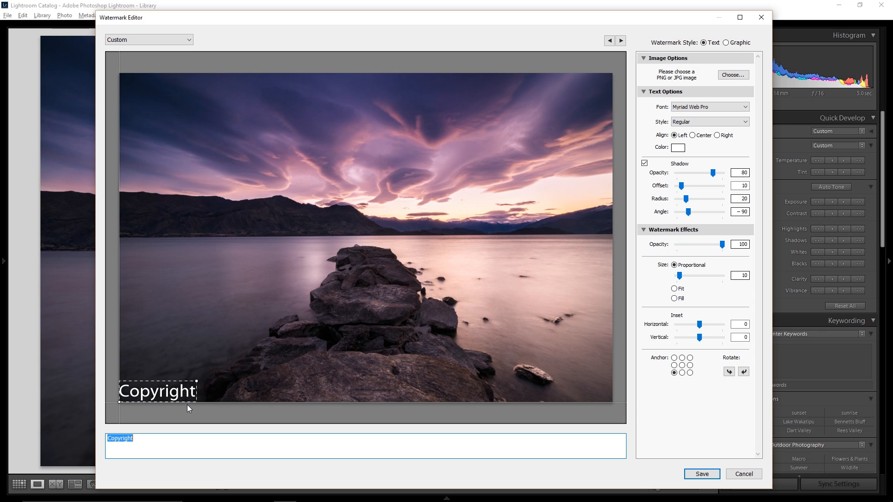
Append 'Yo Momma' after 'Copyright' in the watermark text field.
left_click(365, 446)
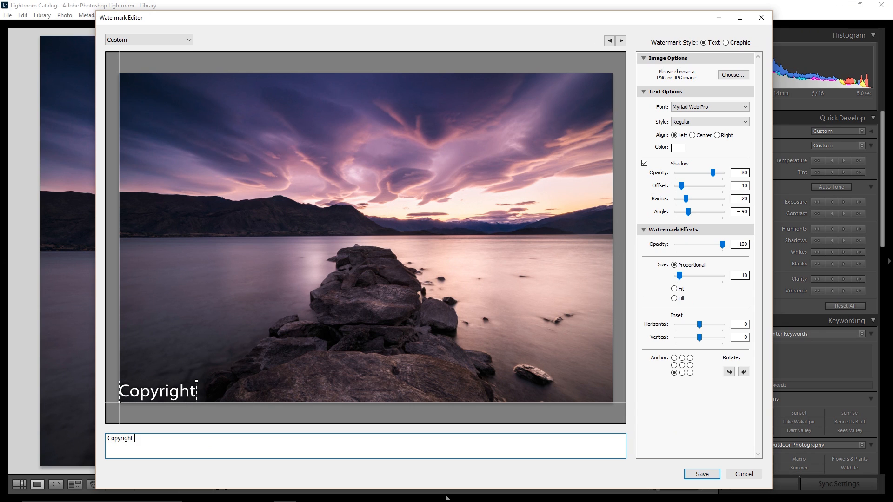
type("Yo Mo")
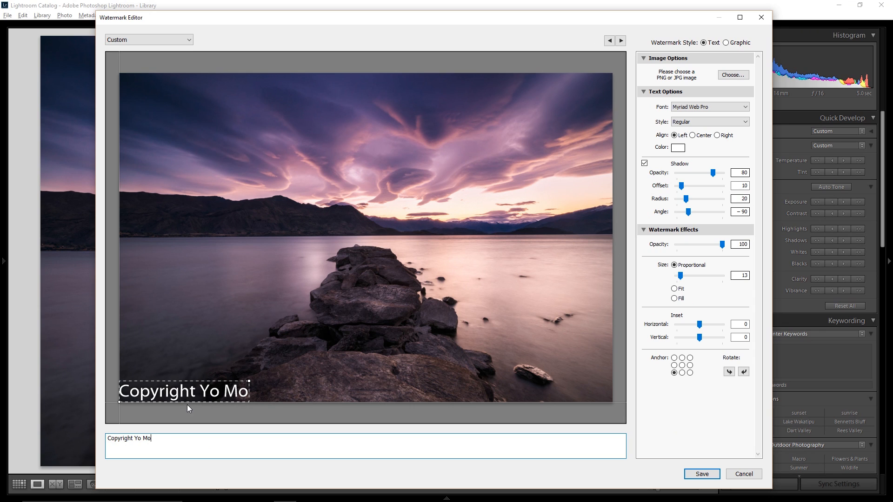
type("mma")
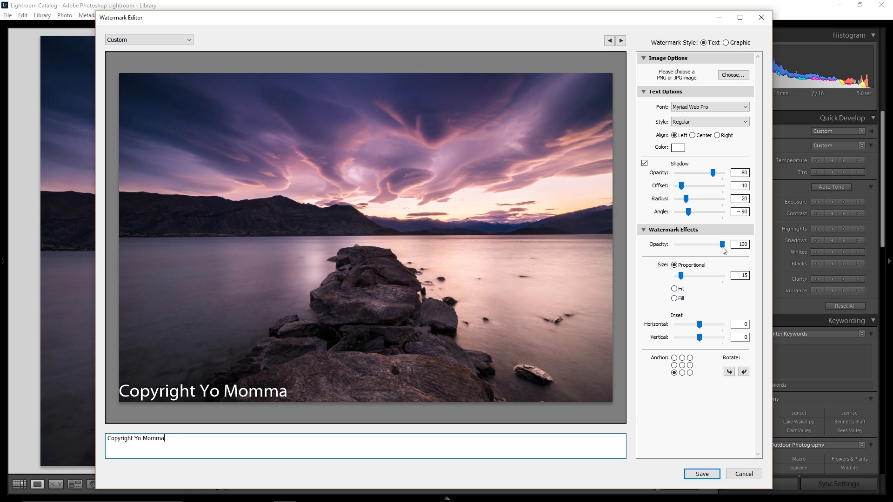
Test opacity, restore it to 100, and set proportional size to 21.
left_click_drag(723, 244, 692, 244)
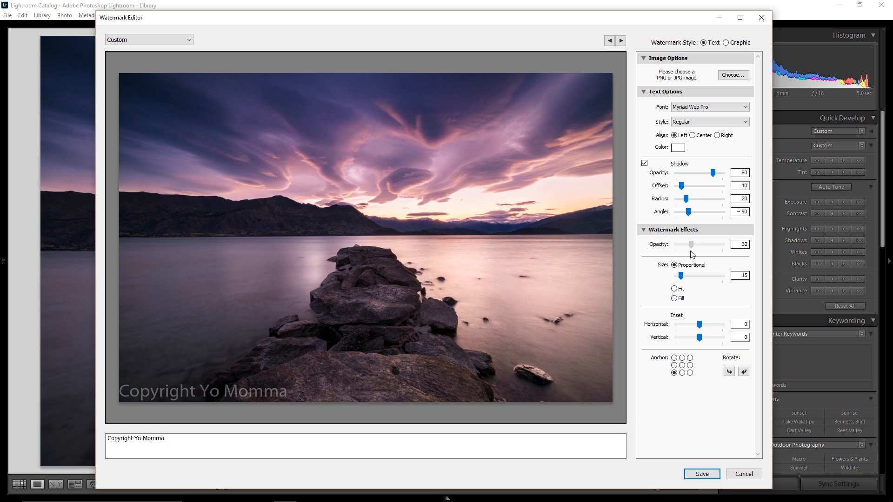
left_click_drag(690, 244, 693, 243)
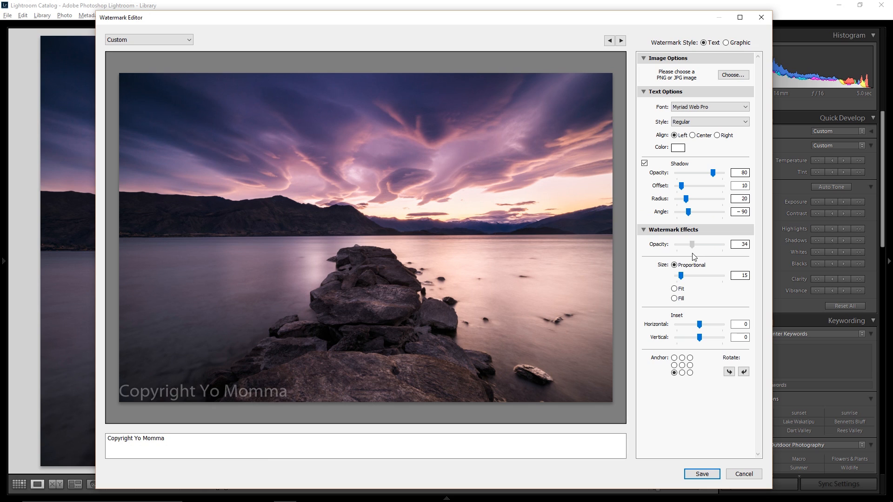
left_click_drag(692, 244, 723, 244)
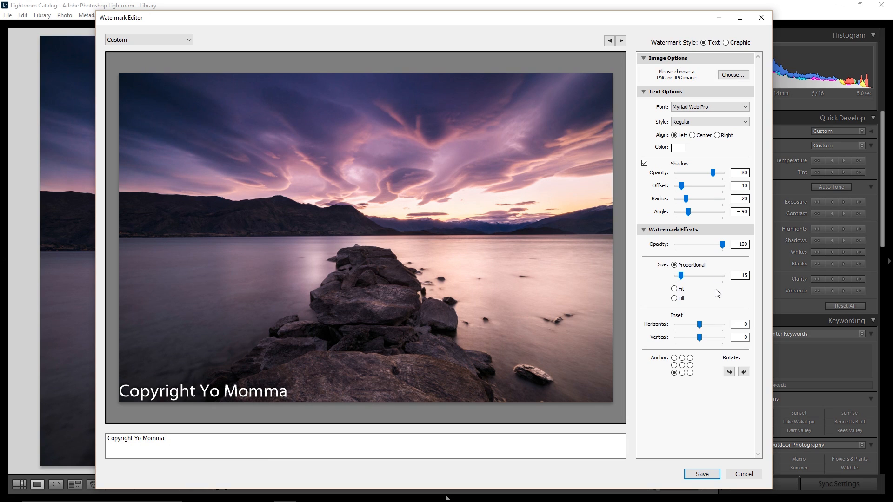
mouse_move(727, 293)
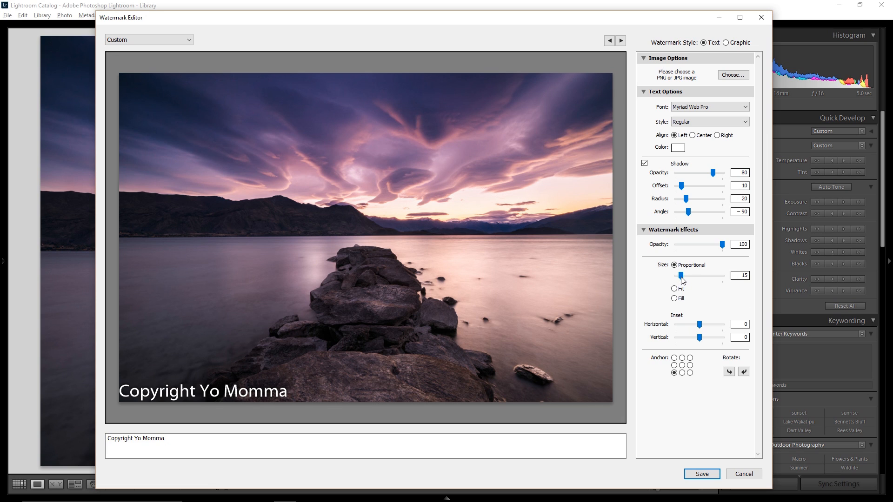
left_click_drag(680, 276, 686, 276)
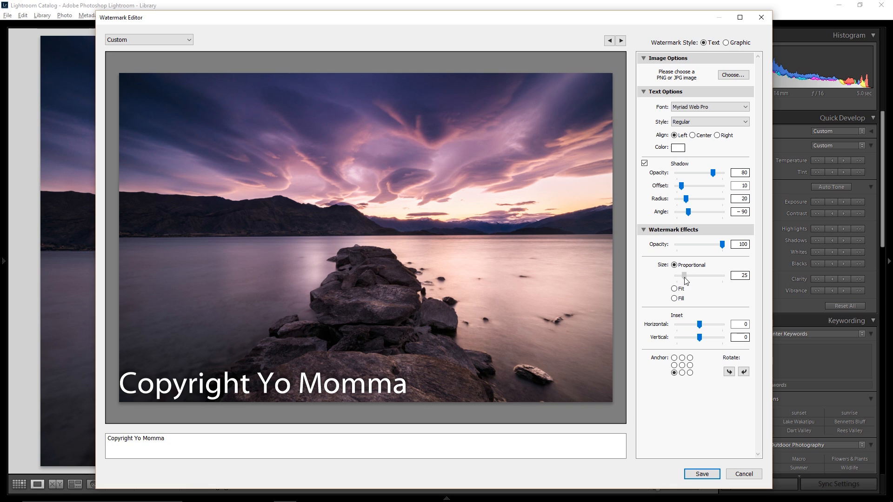
left_click_drag(685, 276, 682, 275)
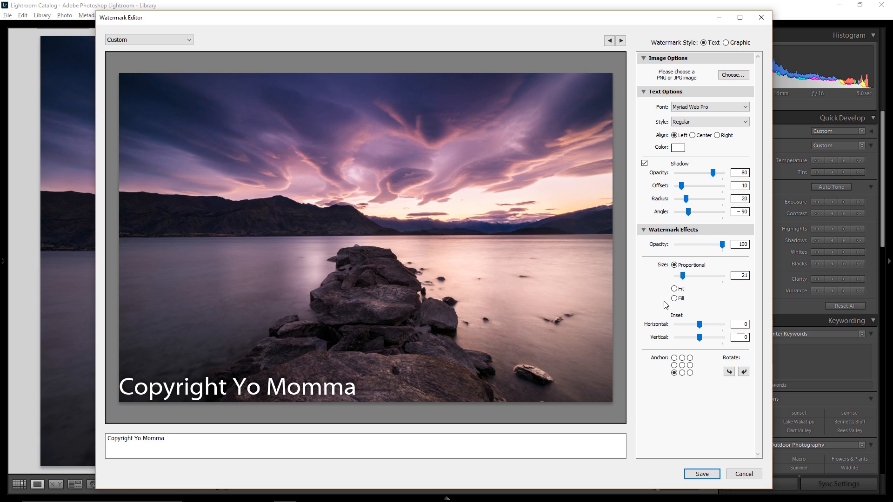
mouse_move(667, 300)
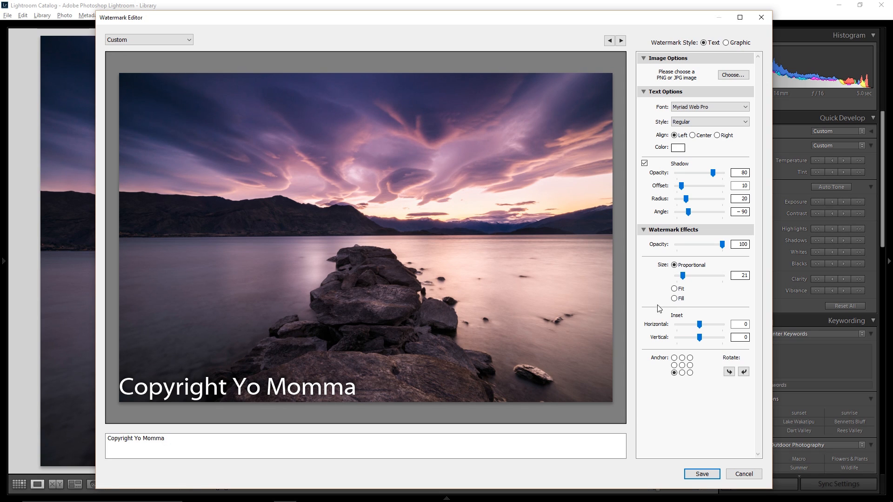
mouse_move(670, 308)
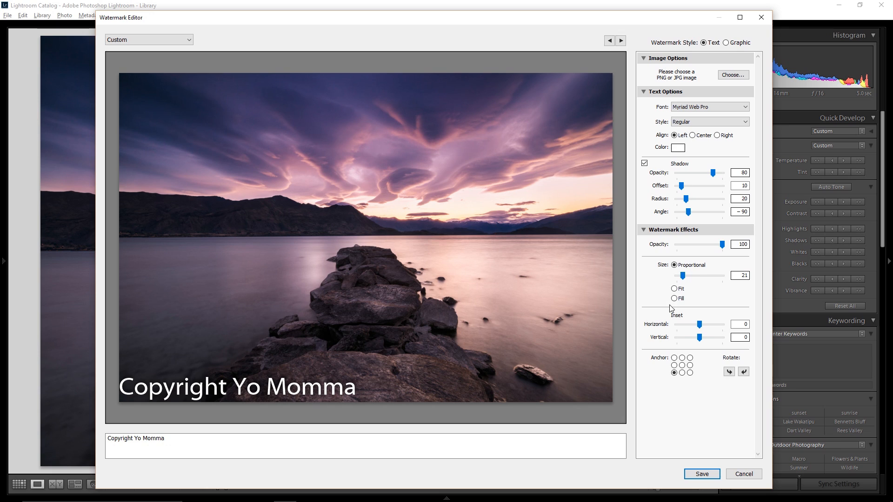
mouse_move(662, 312)
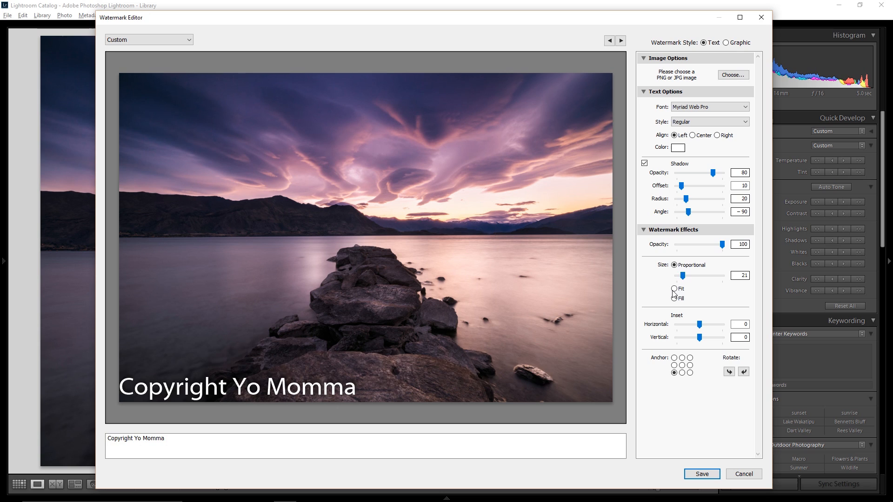
left_click(675, 288)
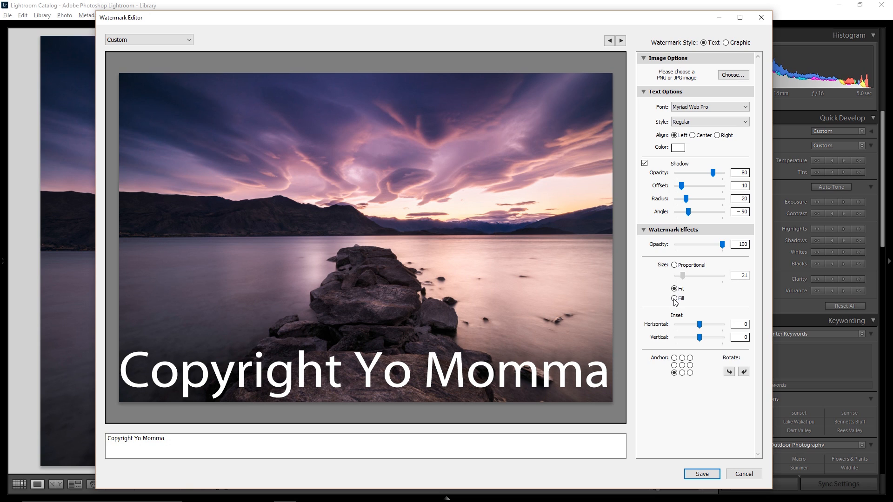
mouse_move(675, 302)
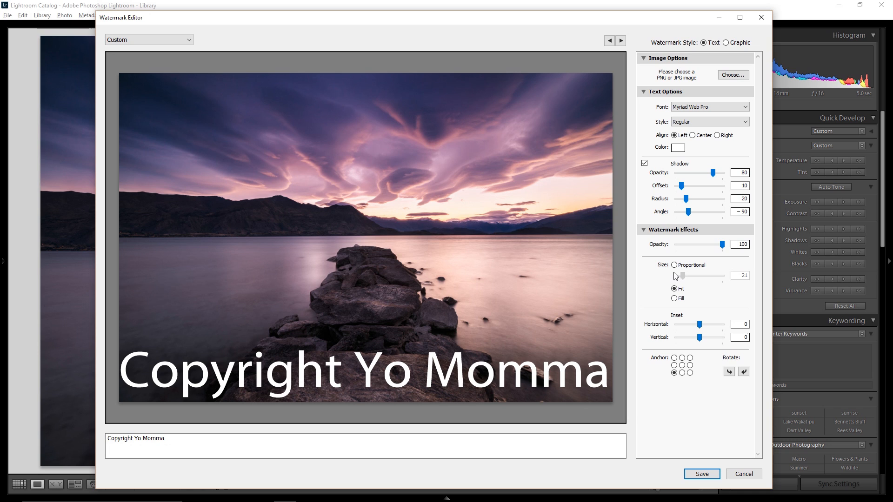
left_click(674, 264)
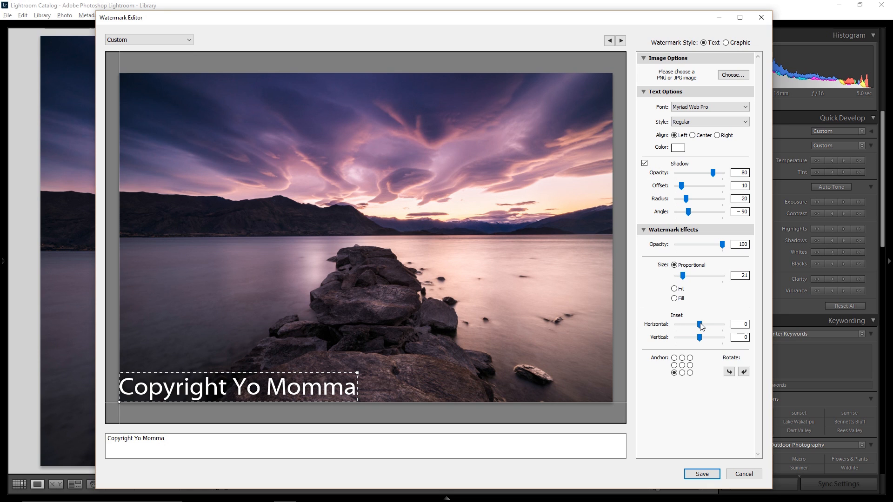
Set horizontal and vertical insets to 3 and anchor the watermark top-left.
left_click_drag(700, 324, 704, 324)
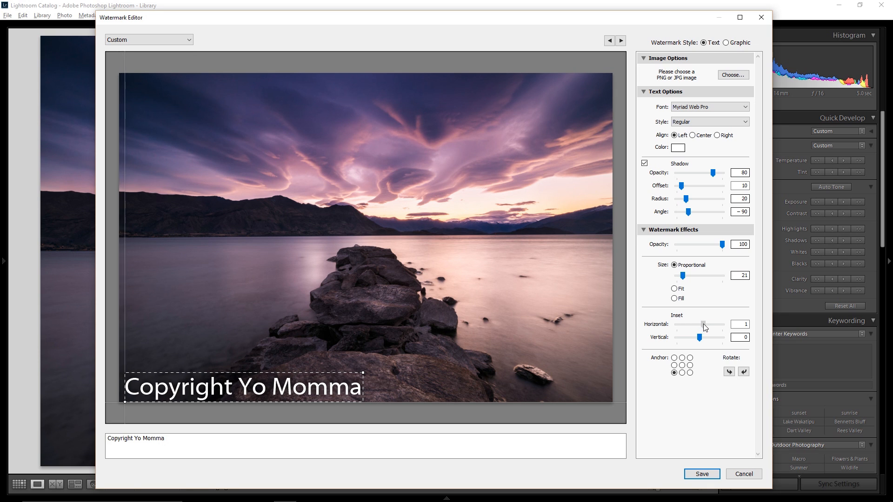
left_click_drag(700, 337, 704, 337)
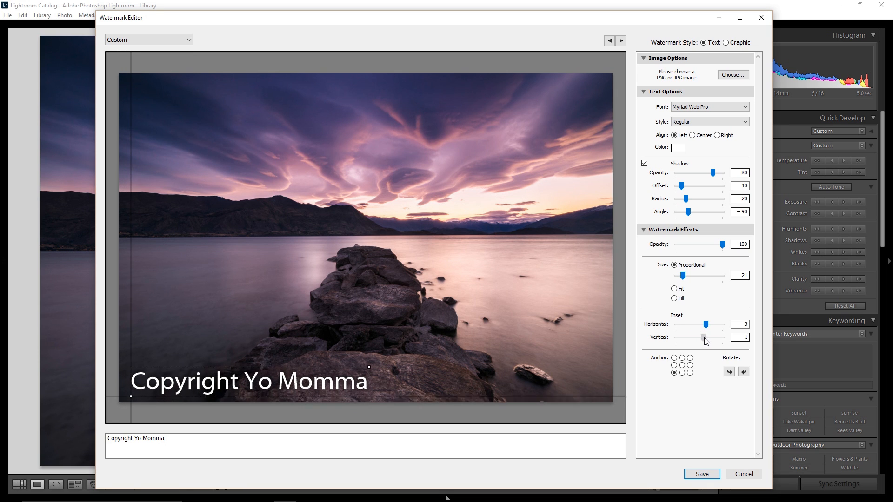
left_click_drag(703, 337, 707, 337)
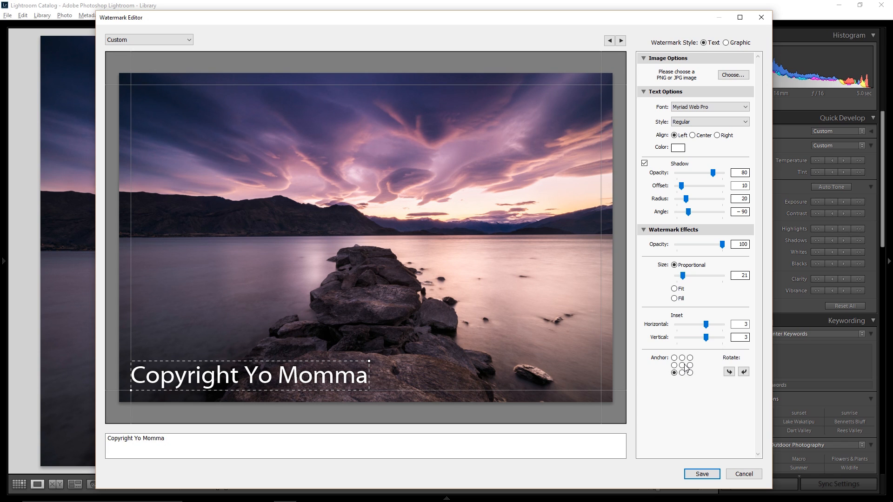
left_click(682, 373)
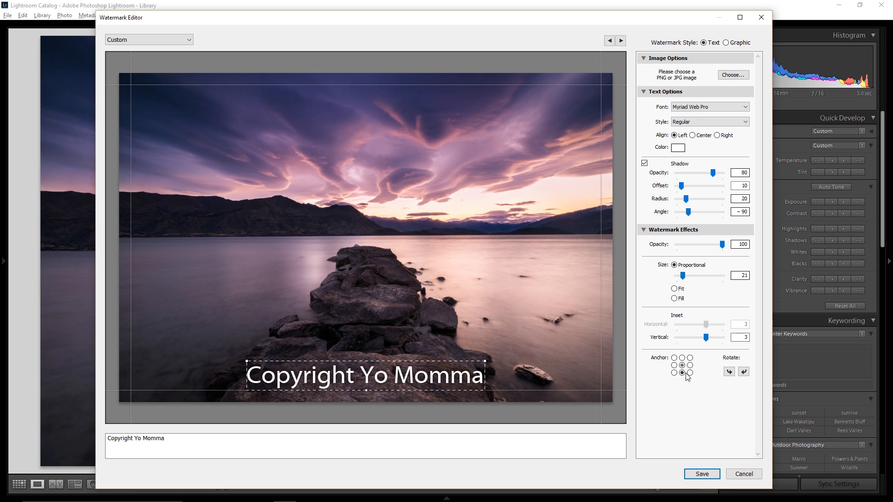
left_click(674, 358)
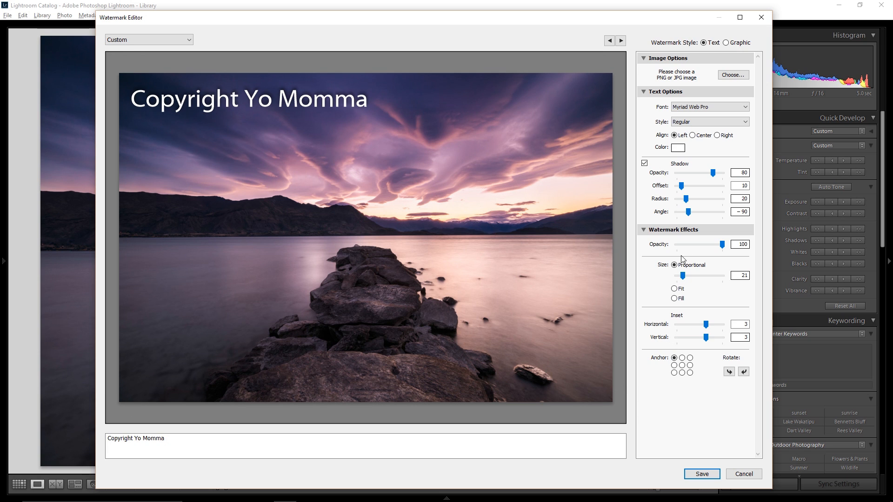
mouse_move(659, 274)
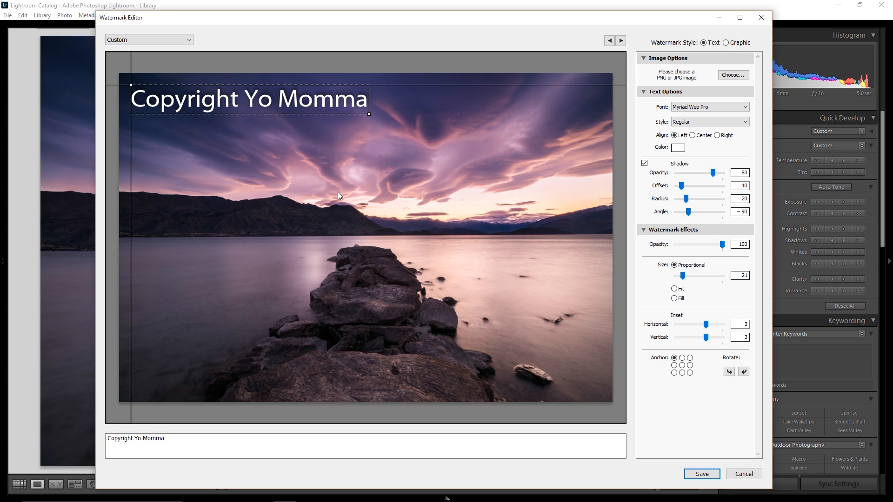
mouse_move(523, 256)
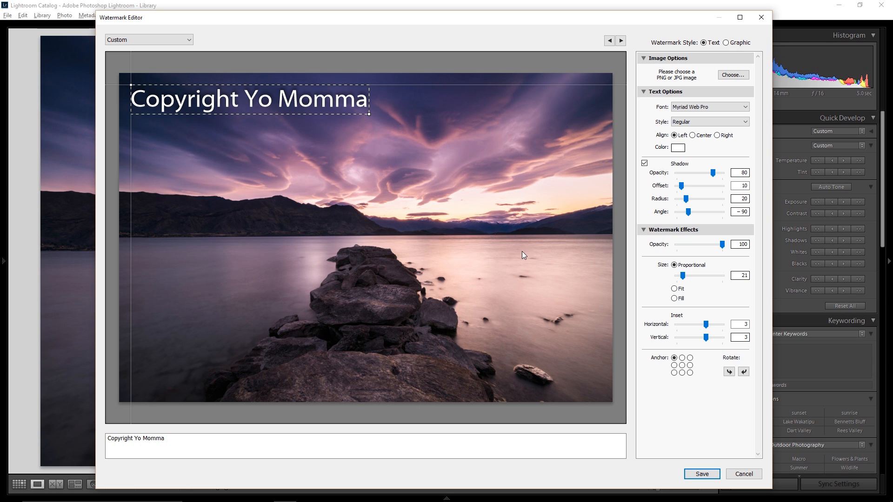
mouse_move(523, 249)
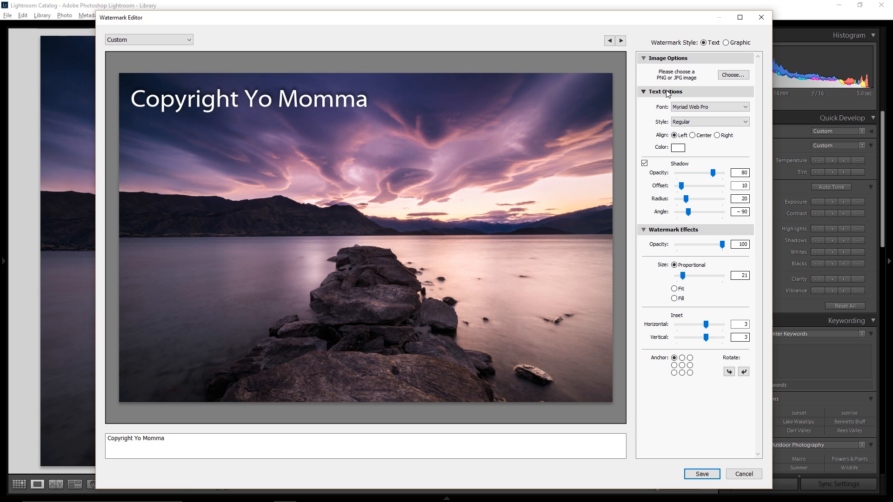
mouse_move(665, 97)
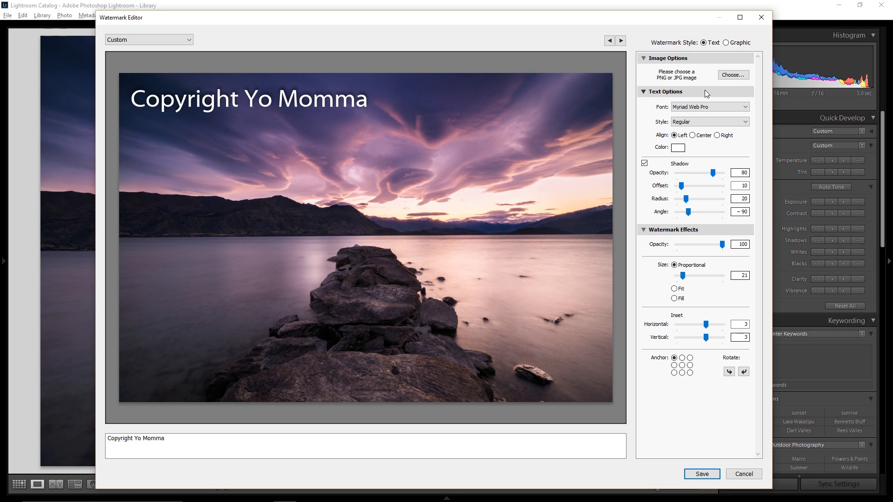
mouse_move(704, 94)
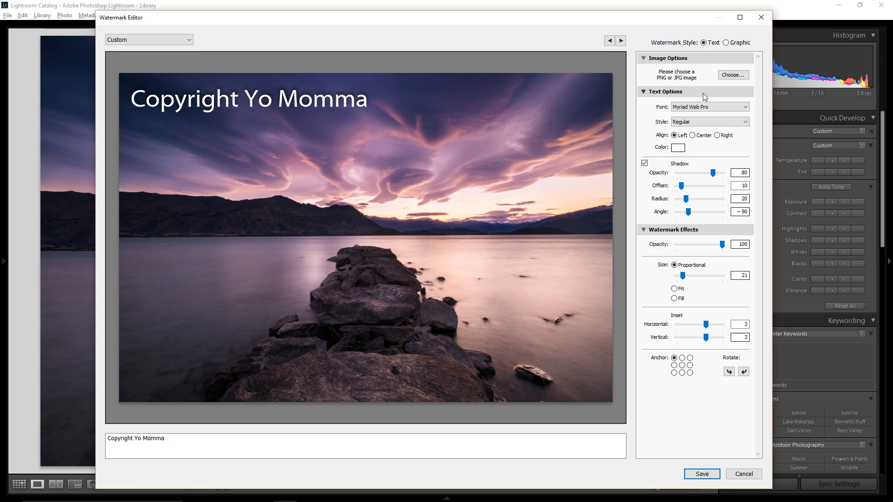
mouse_move(703, 98)
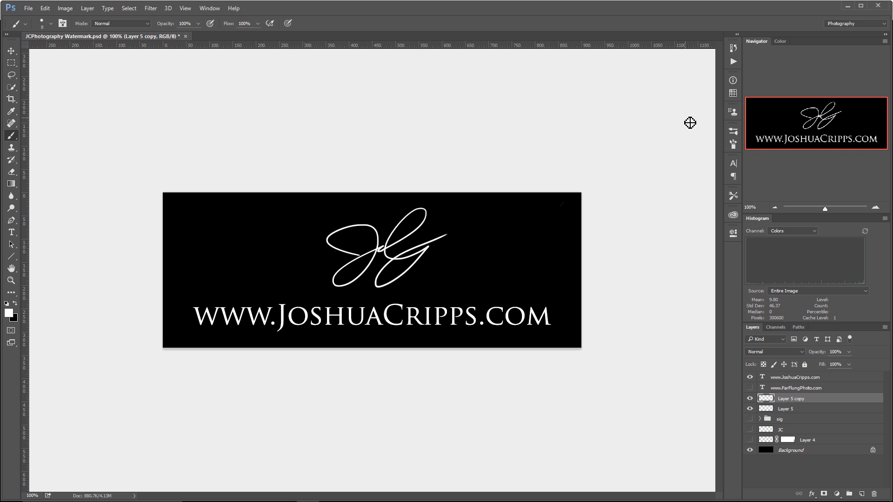
mouse_move(677, 132)
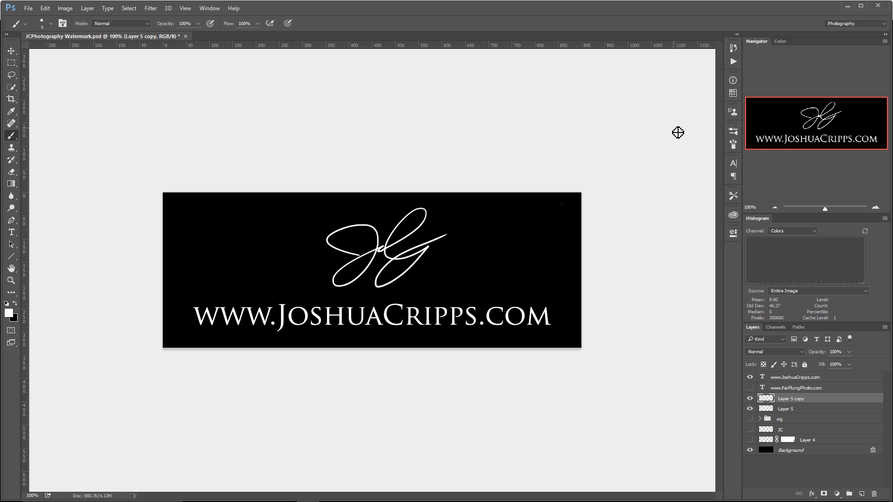
mouse_move(692, 339)
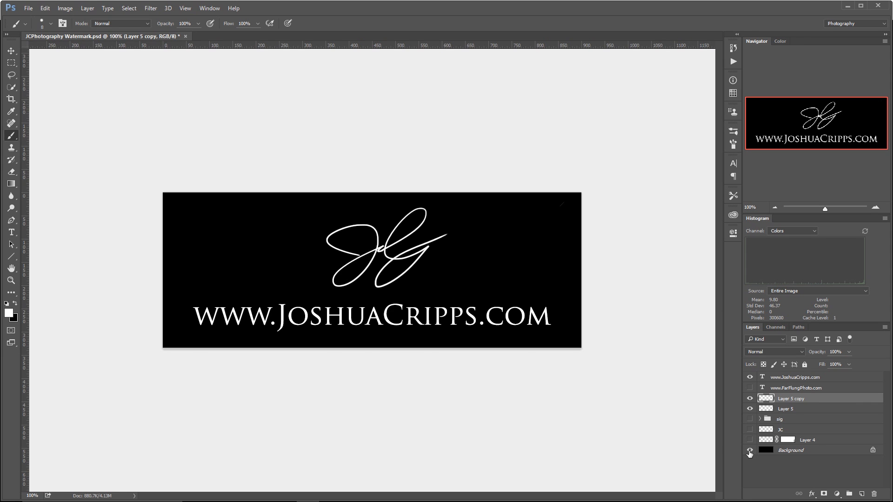
Hide the signature's black background in Photoshop, then choose an image watermark in Lightroom.
left_click(751, 451)
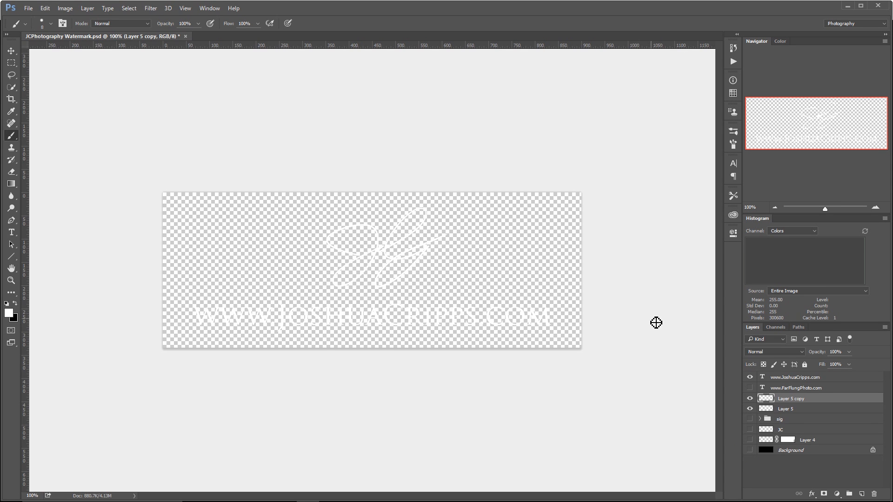
mouse_move(510, 207)
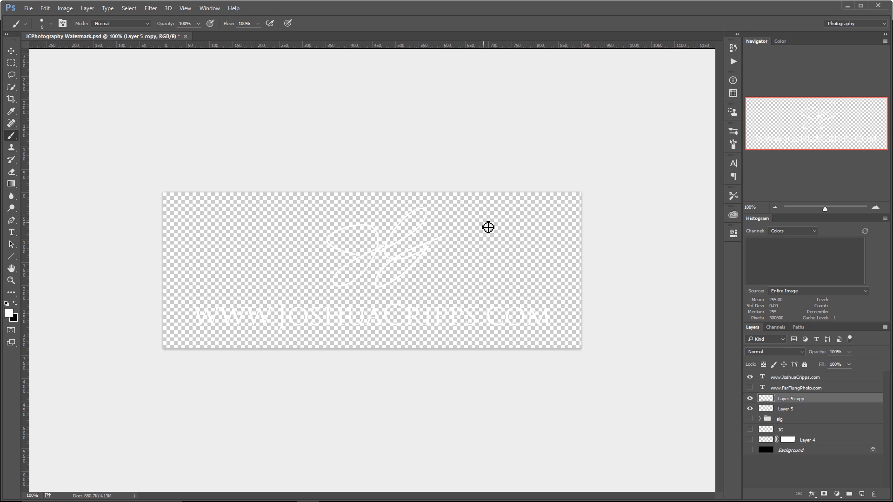
mouse_move(483, 231)
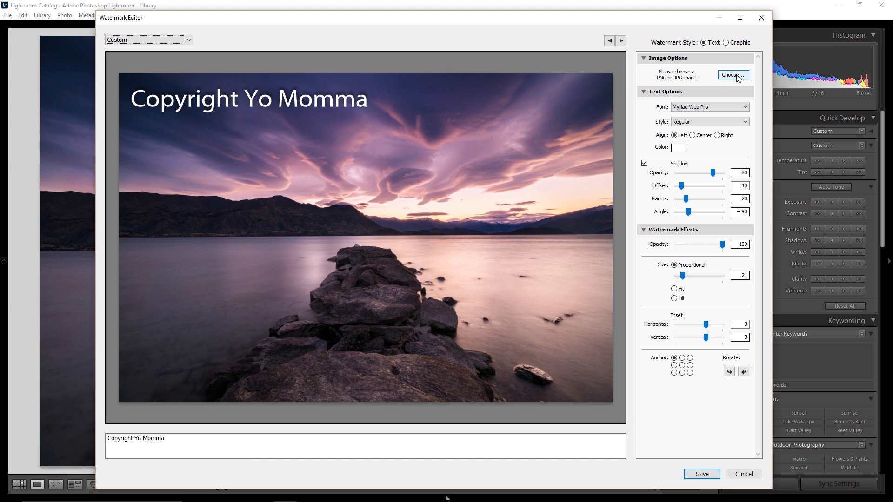
left_click(733, 75)
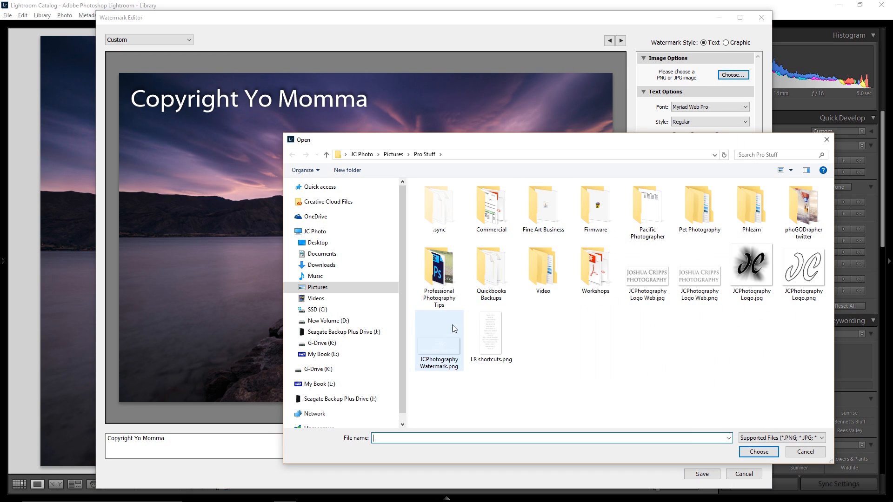
mouse_move(437, 348)
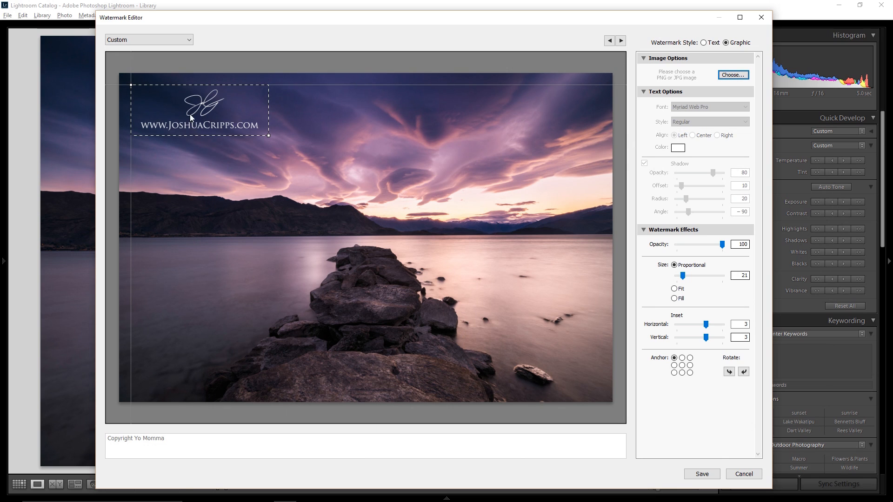
mouse_move(317, 183)
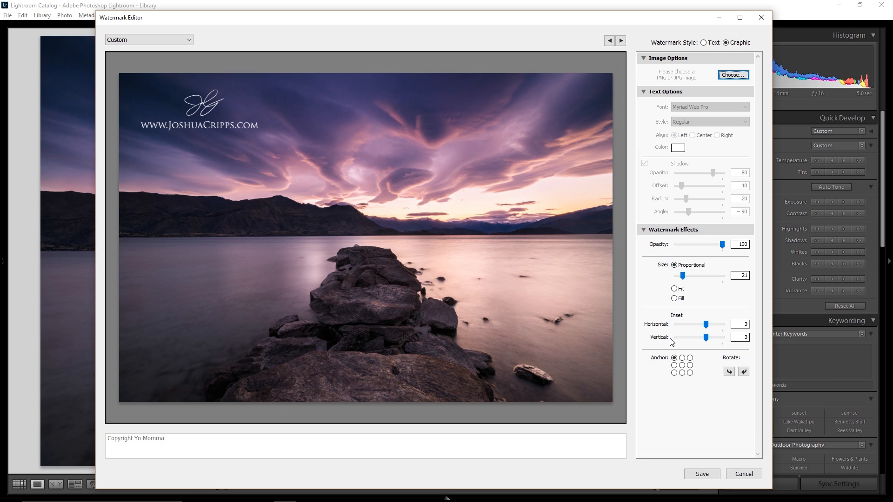
mouse_move(711, 262)
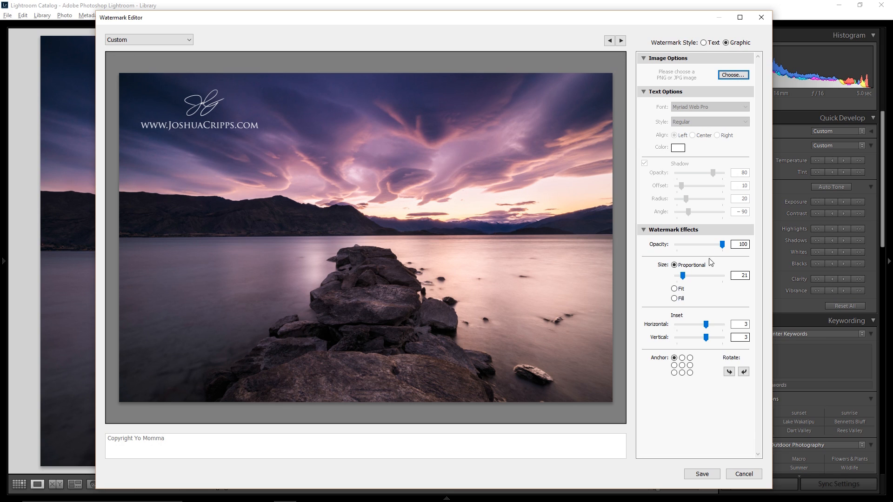
Set horizontal inset to 1, vertical inset to 0, and anchor bottom center.
left_click_drag(708, 324, 705, 324)
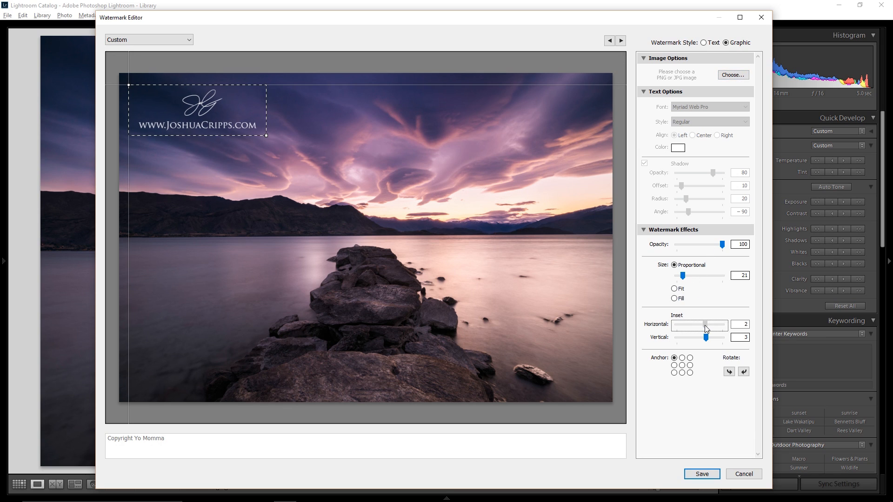
left_click_drag(711, 325, 701, 325)
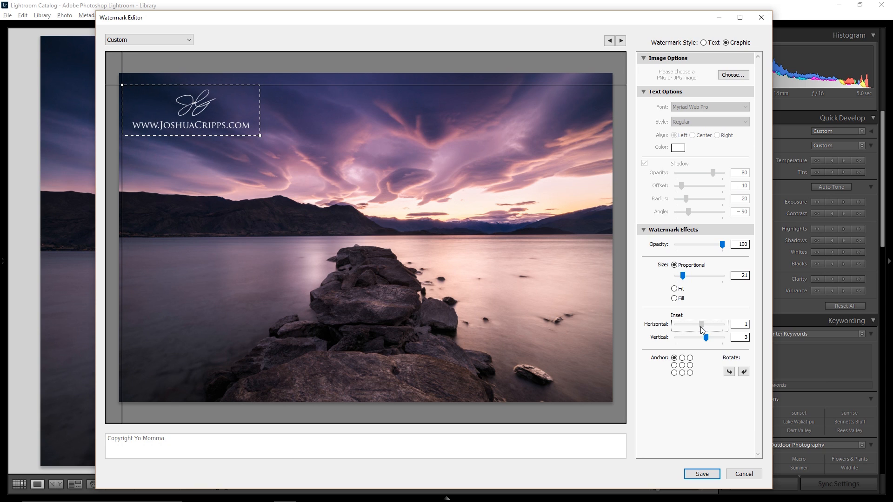
left_click_drag(706, 337, 699, 337)
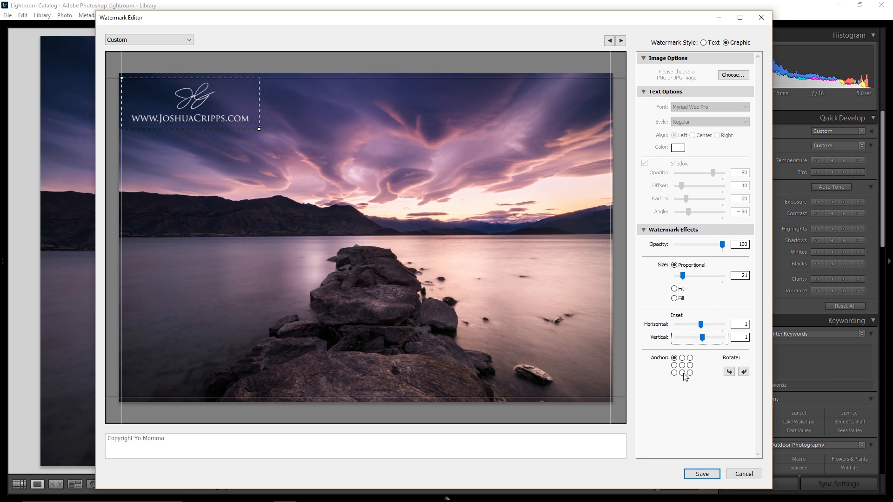
left_click(682, 374)
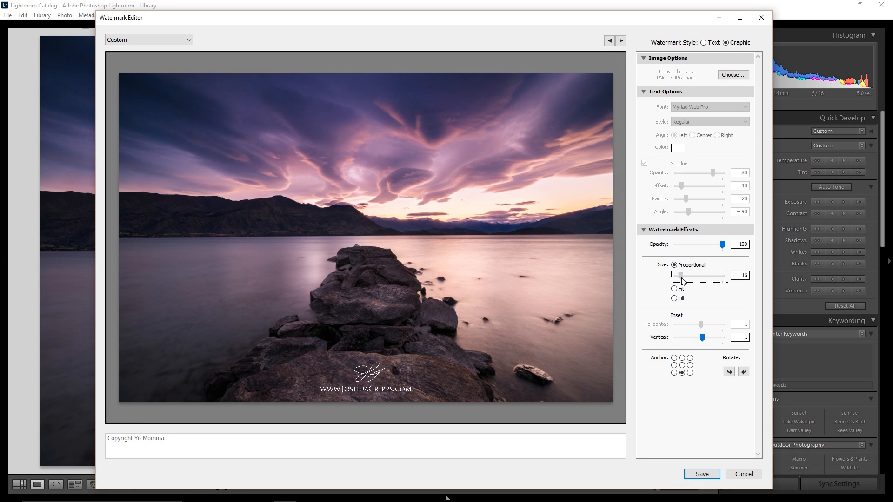
Shrink the watermark to size 10 at about 49 percent opacity, flush to bottom.
left_click_drag(709, 276, 678, 276)
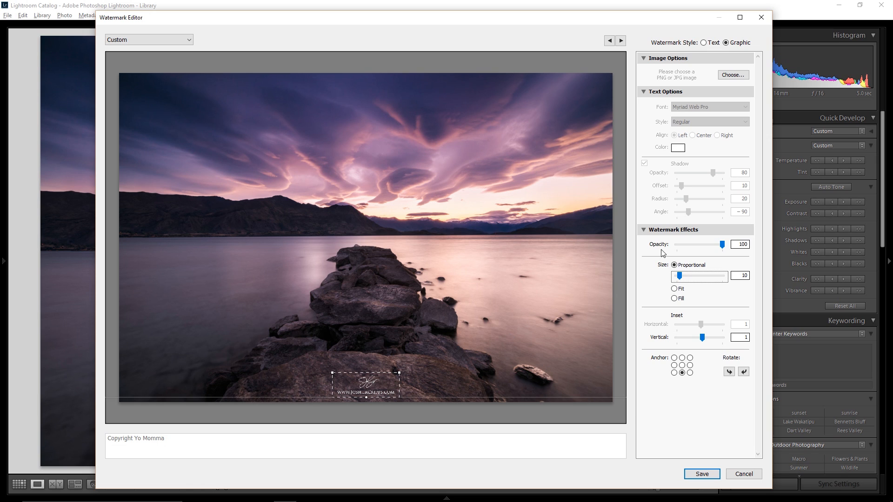
left_click_drag(724, 244, 701, 244)
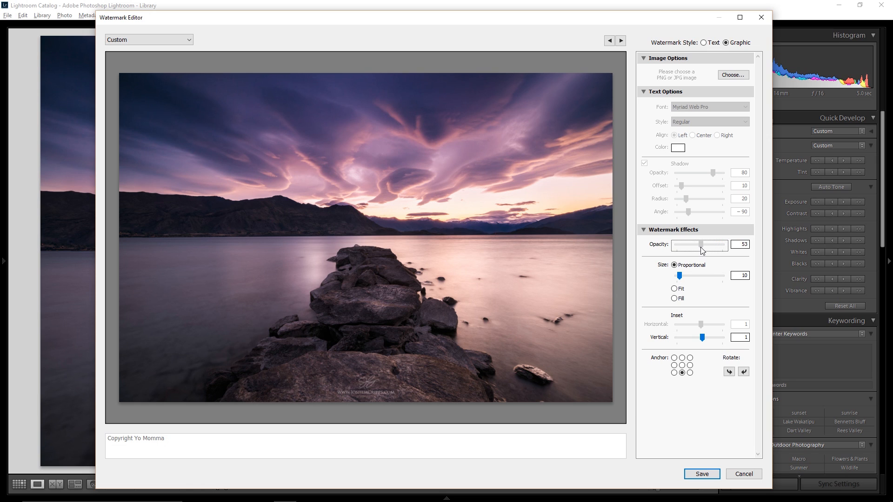
left_click_drag(701, 246, 706, 245)
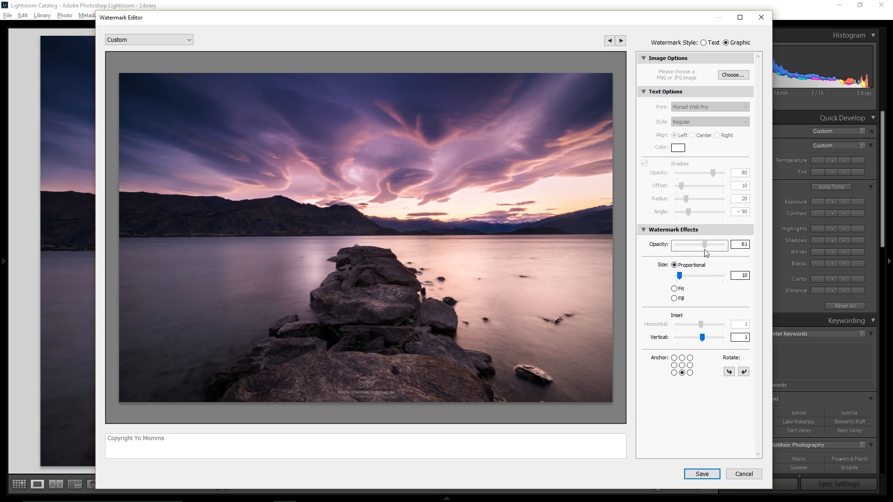
left_click_drag(705, 245, 697, 246)
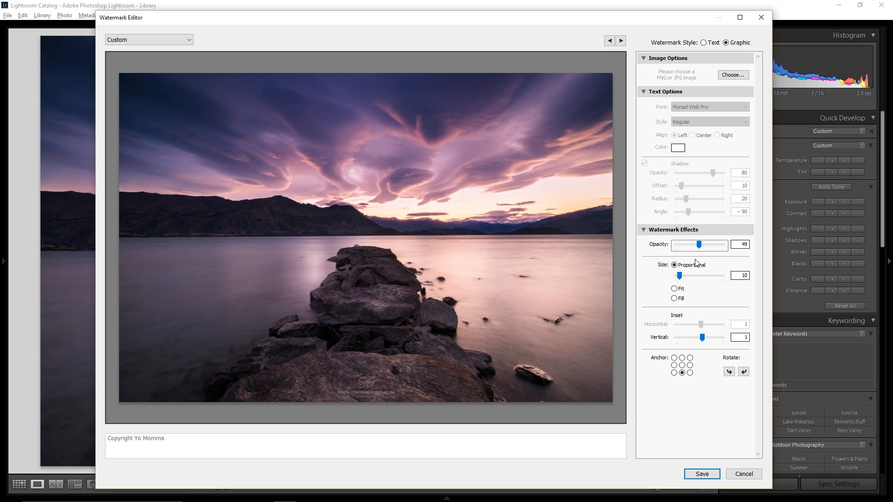
mouse_move(706, 297)
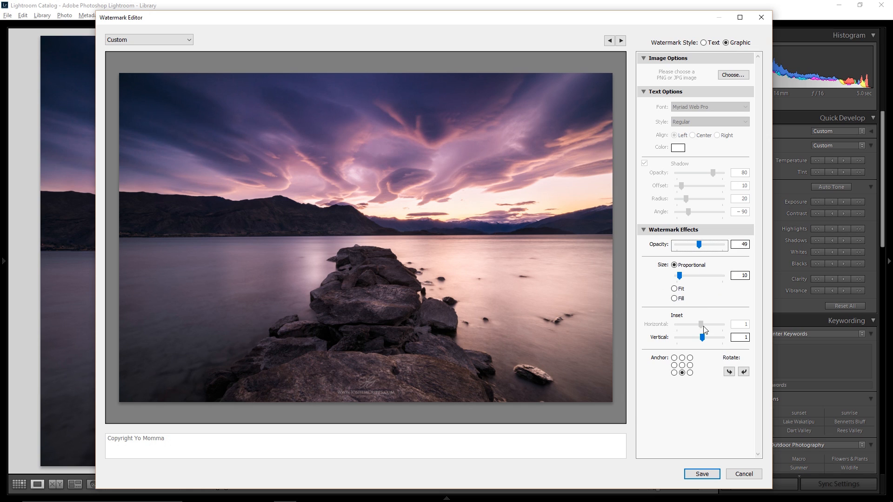
left_click_drag(702, 337, 700, 337)
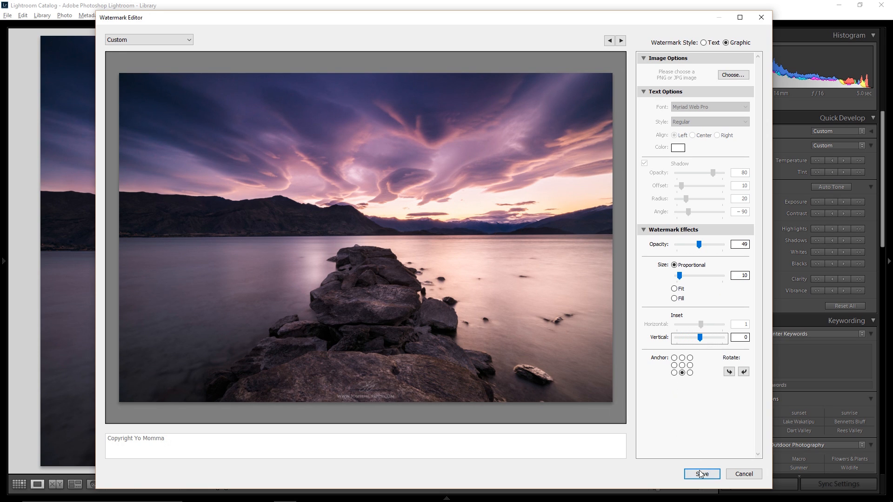
Save the watermark settings as the preset 'Standard Watermark'.
left_click(701, 474)
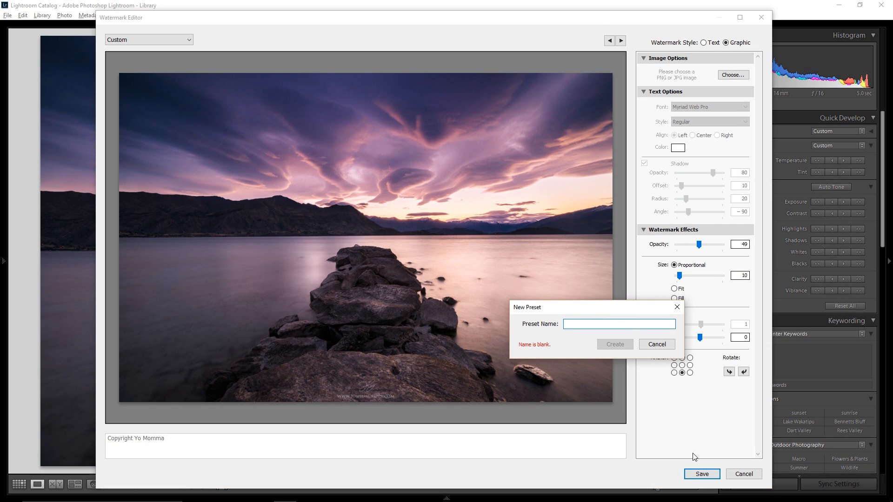
type("Standard Watermar")
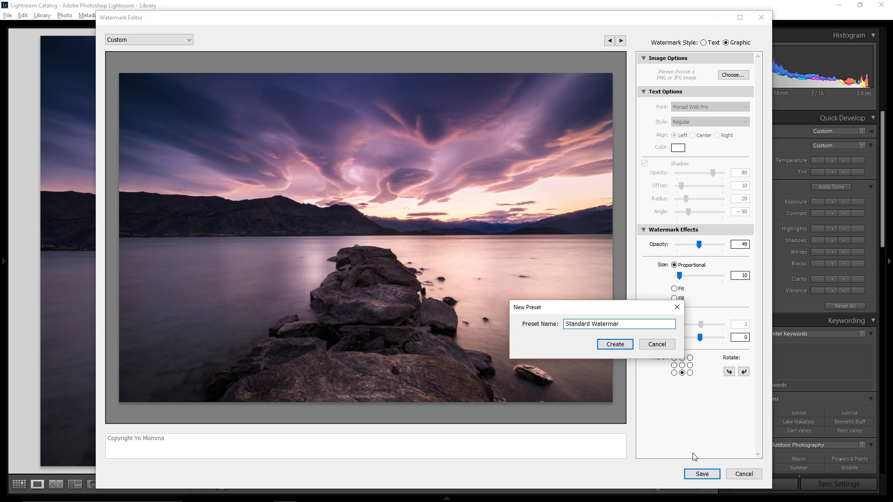
left_click(614, 344)
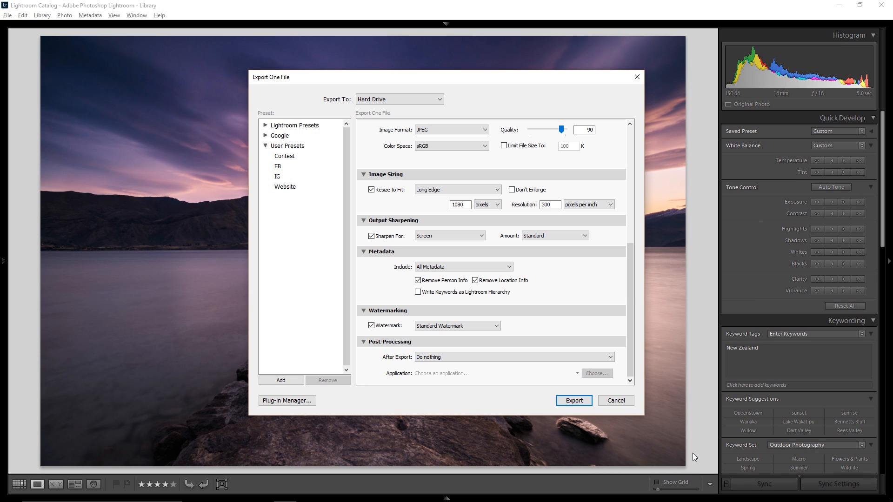
Keep Standard Watermark selected in the dropdown and export the photo.
left_click(457, 326)
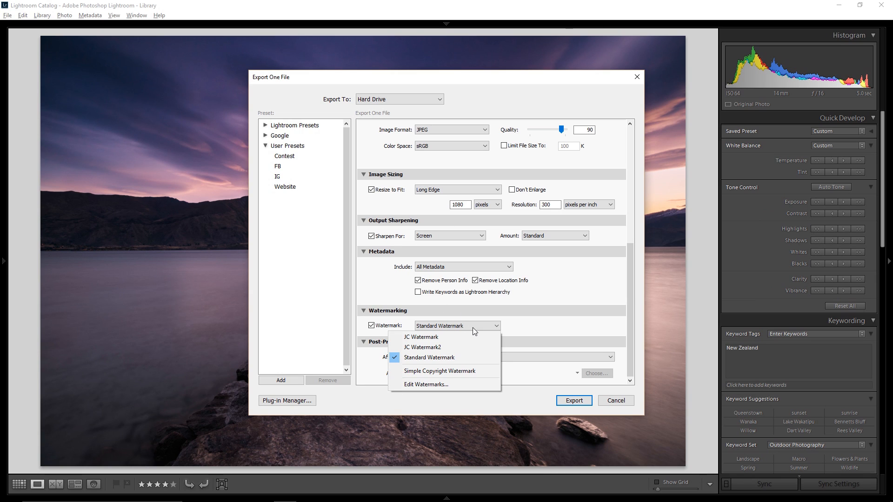
left_click(429, 357)
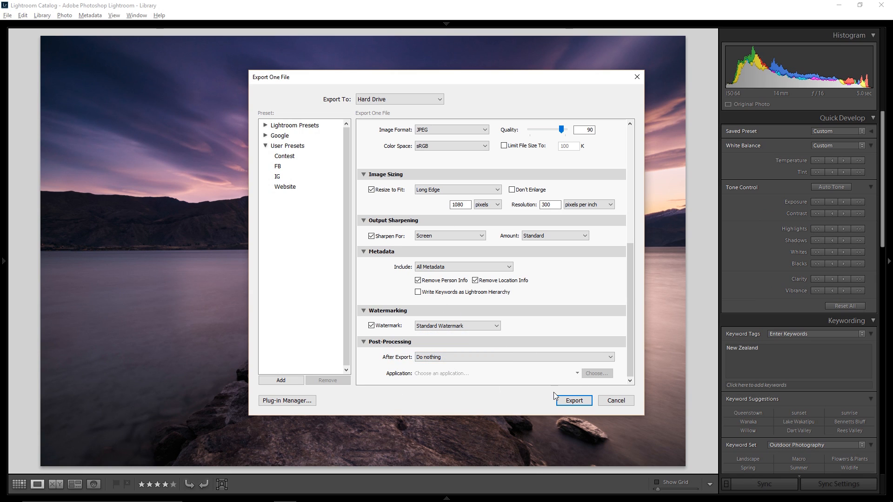
left_click(573, 400)
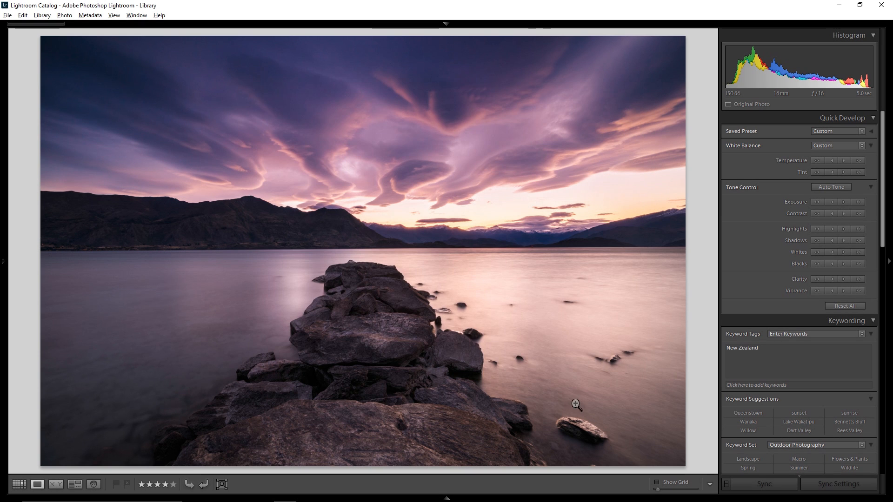
mouse_move(418, 343)
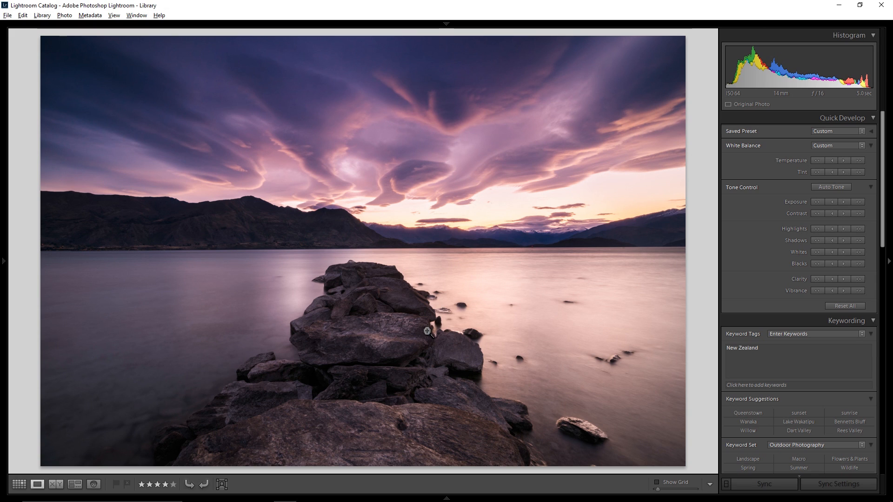
mouse_move(427, 333)
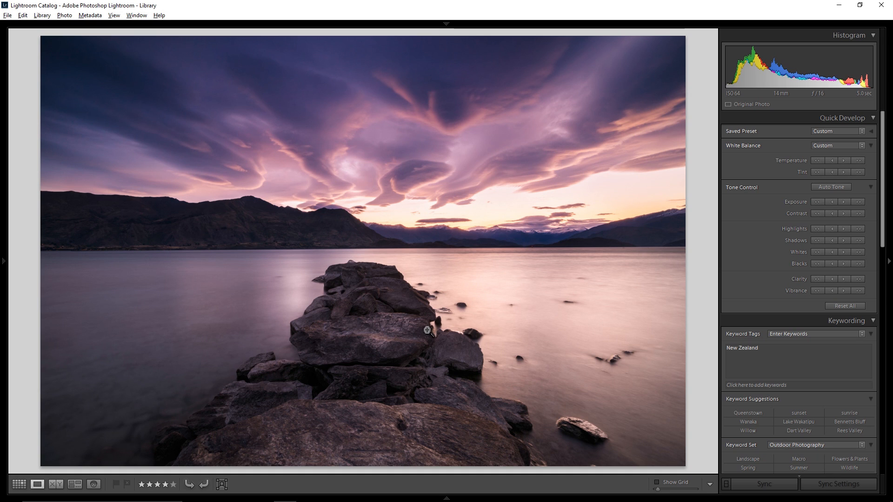
mouse_move(438, 327)
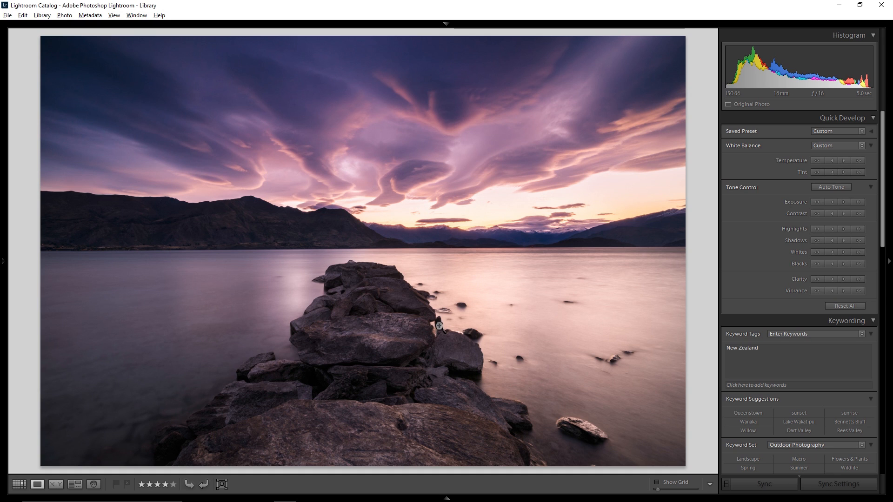
mouse_move(440, 317)
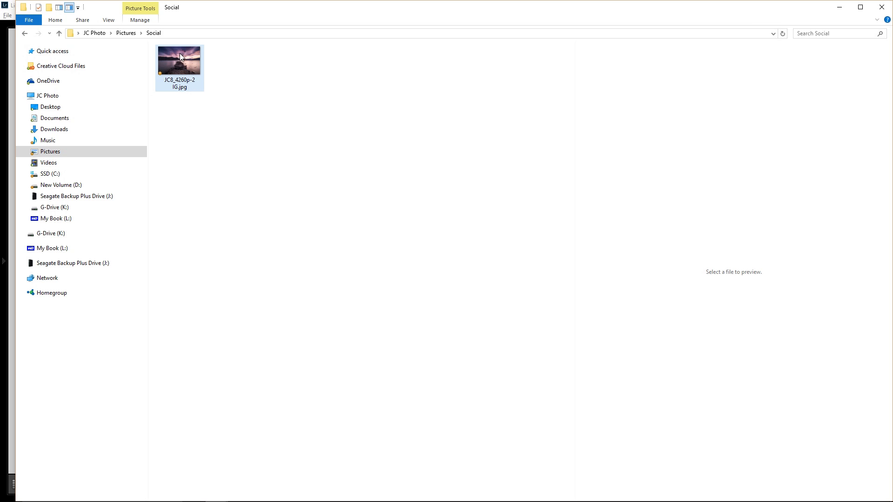
Open JC8_4260p-2 IG.jpg from Pictures > Social in Photos.
double_click(180, 59)
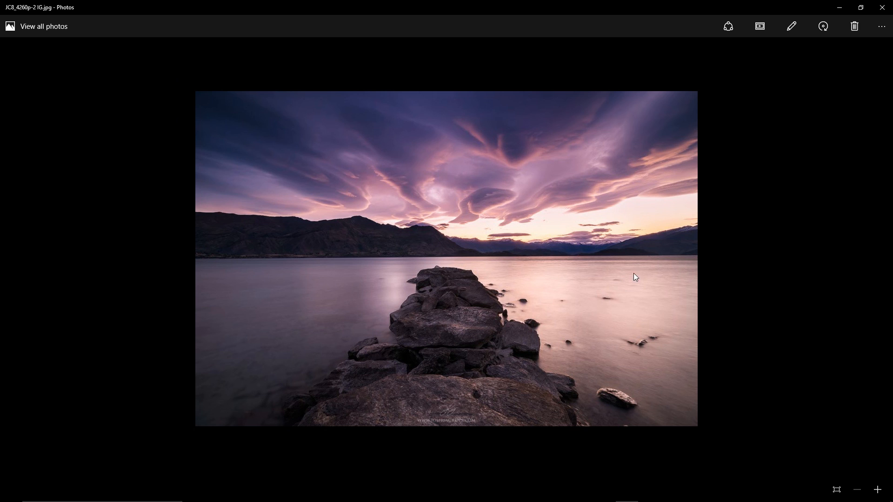
mouse_move(440, 428)
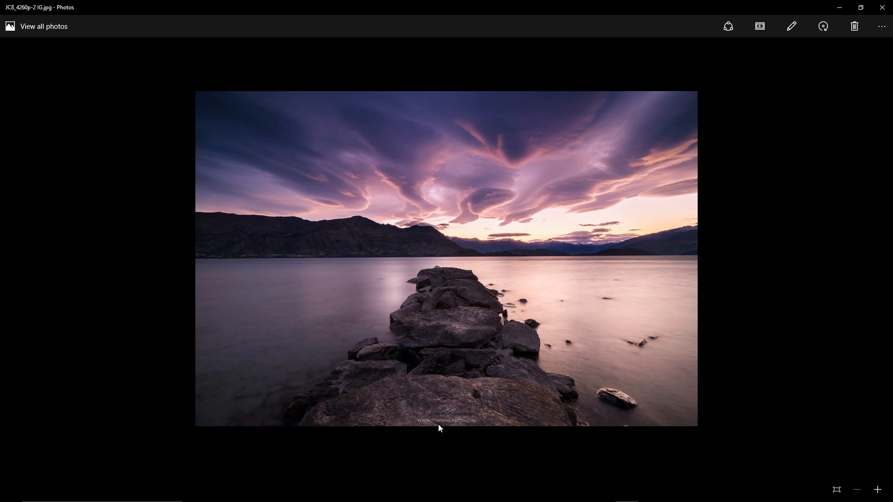
mouse_move(540, 423)
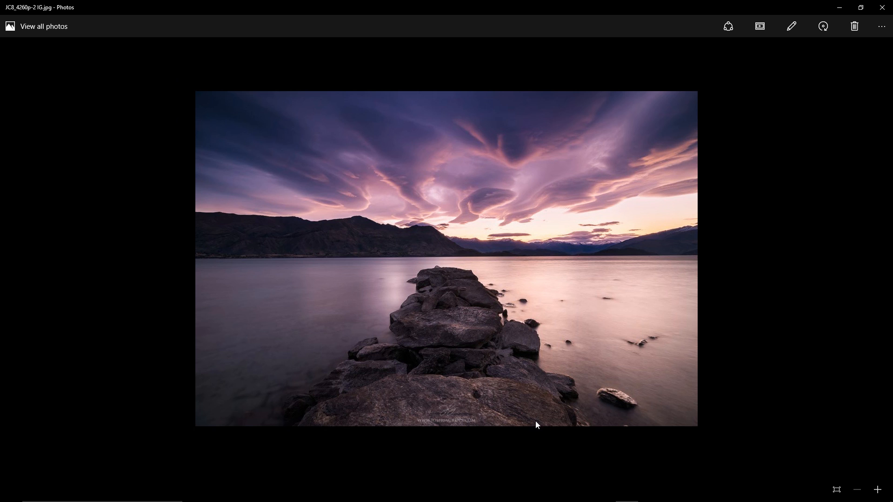
mouse_move(532, 410)
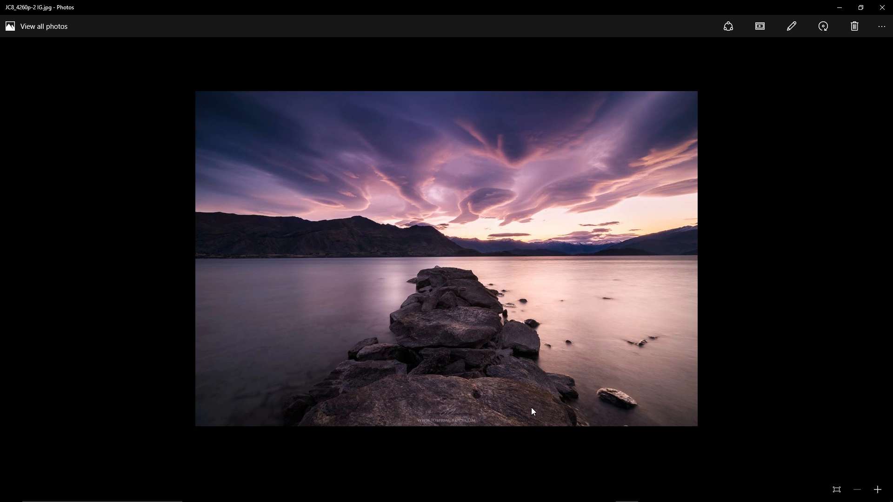
mouse_move(558, 351)
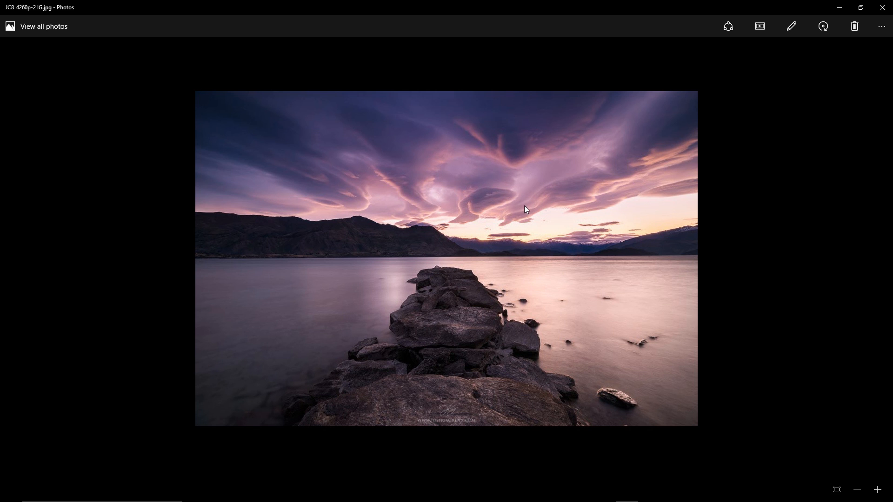
mouse_move(522, 212)
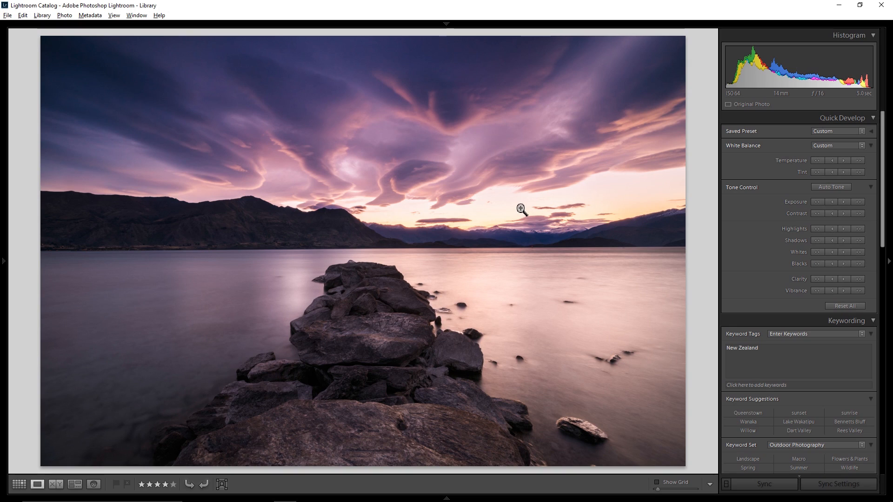
Return to the catalog grid and open the vertical snowy mountain river photo JC8_3965p.
left_click(19, 484)
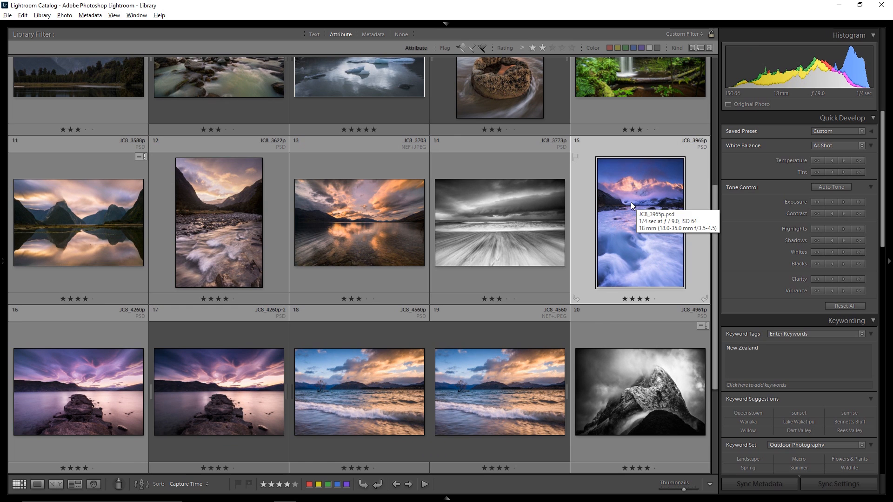
double_click(639, 222)
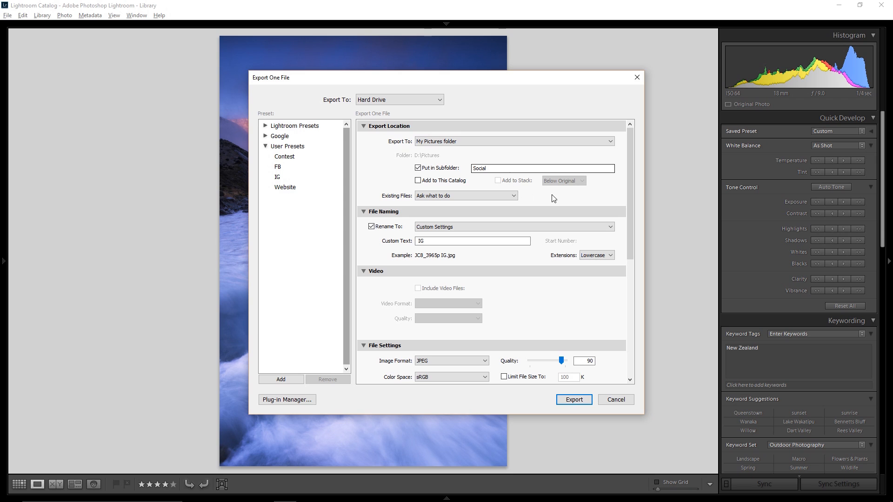
Export JC8_3965p as 'JC8_3965p IG.jpg' with Standard Watermark to Social, then view it in Photos.
scroll("down", 3)
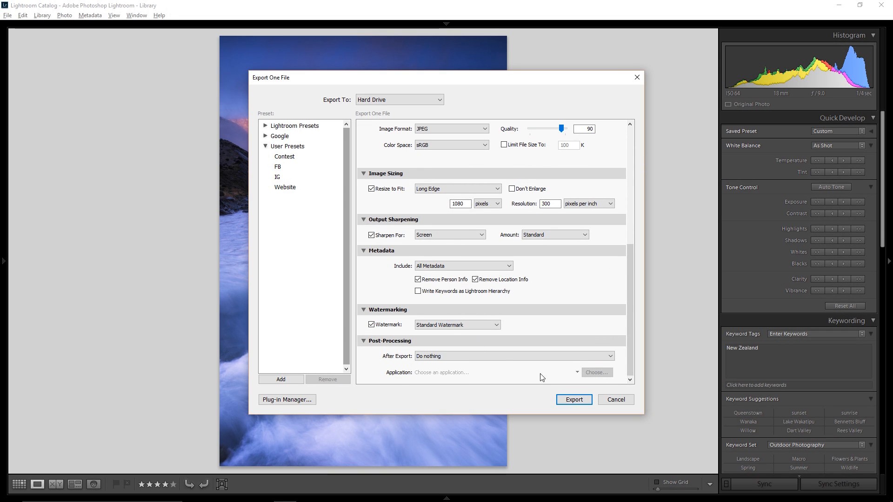
left_click(574, 399)
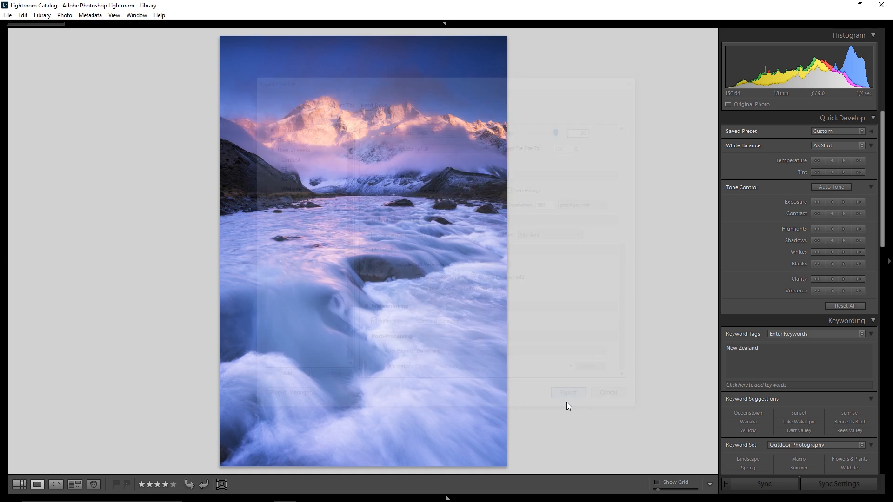
left_click(607, 392)
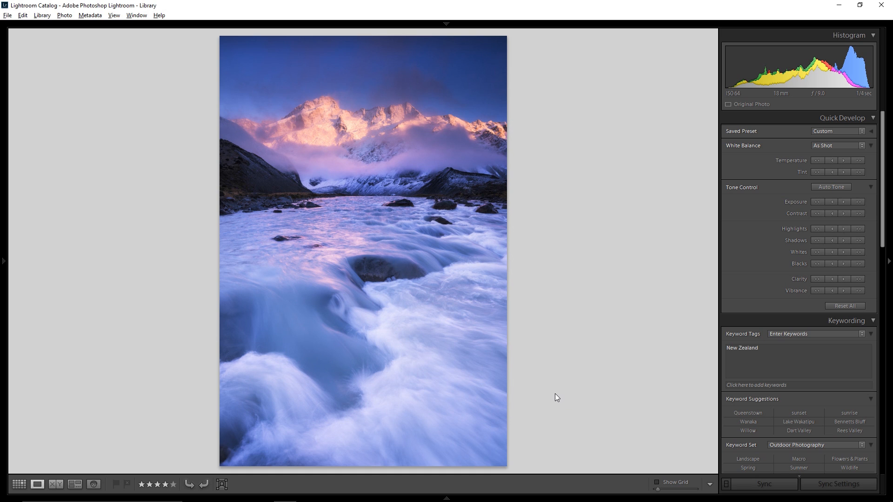
mouse_move(561, 378)
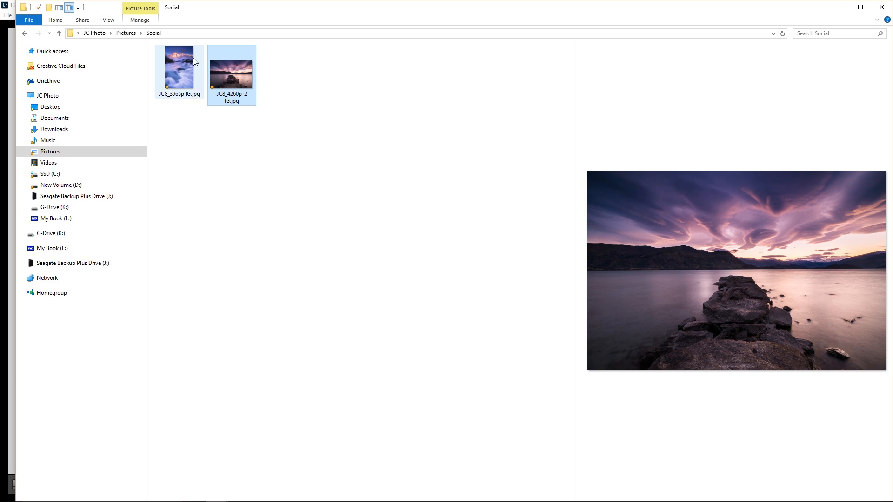
double_click(179, 66)
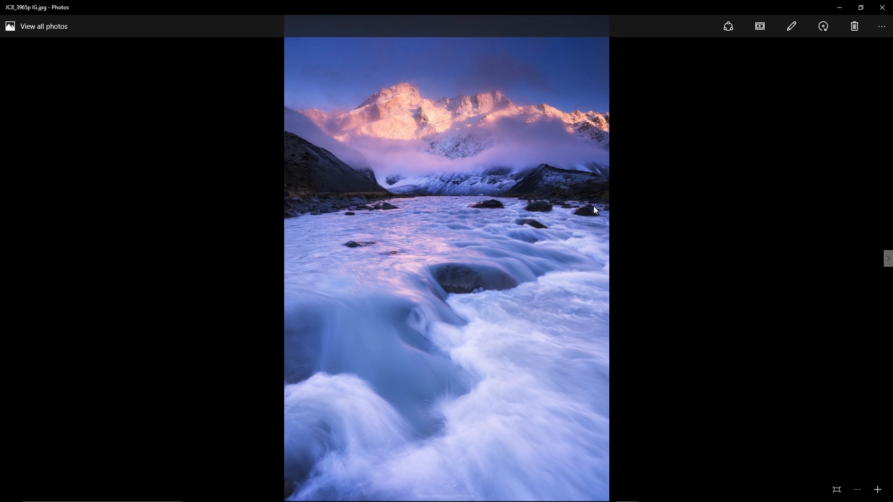
mouse_move(692, 251)
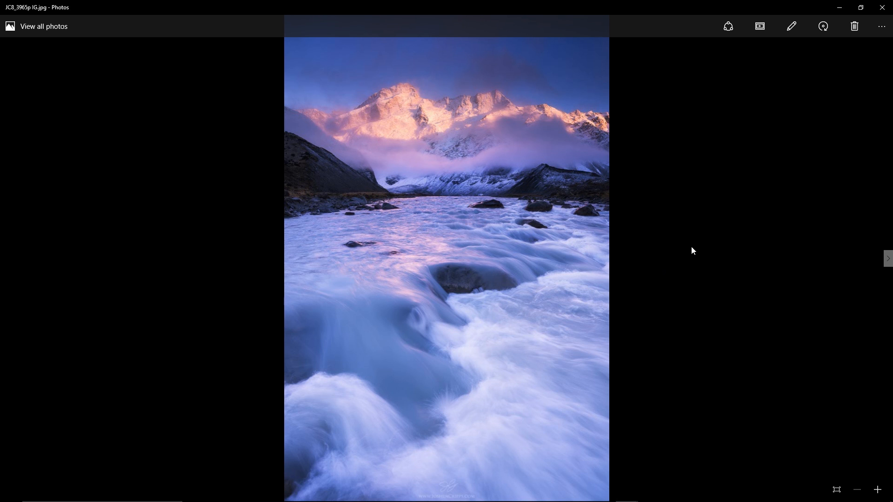
mouse_move(662, 150)
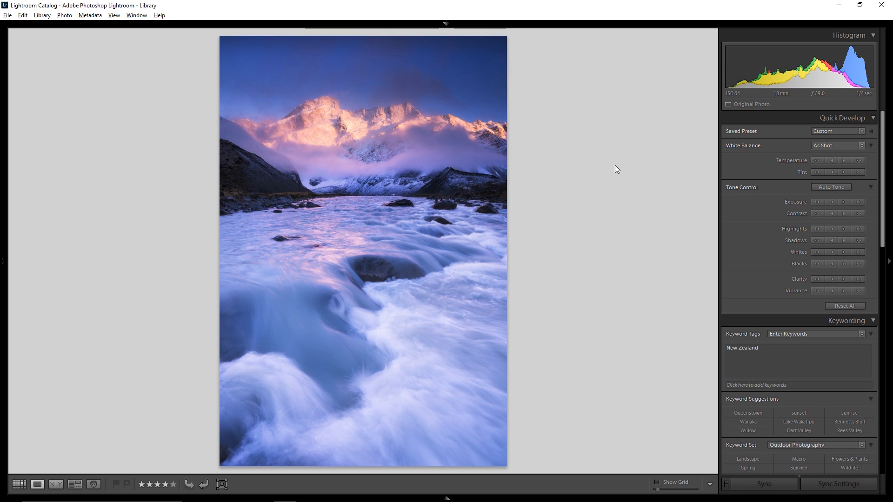
mouse_move(620, 168)
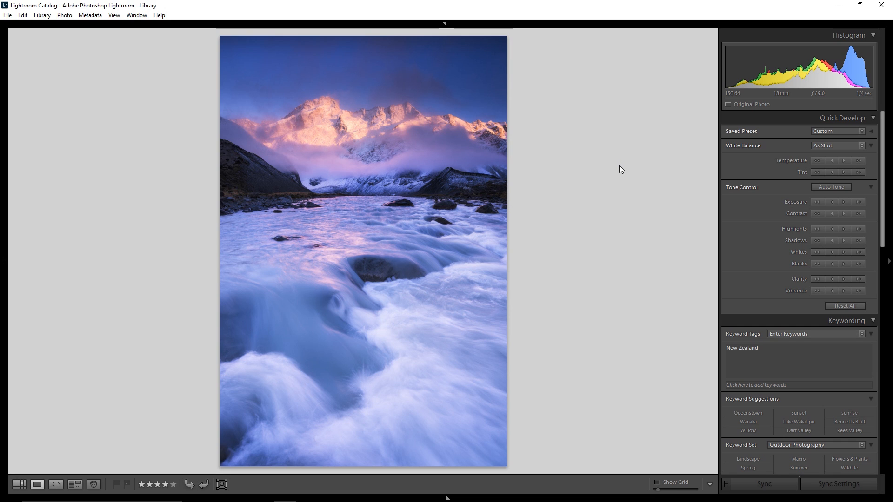
mouse_move(623, 168)
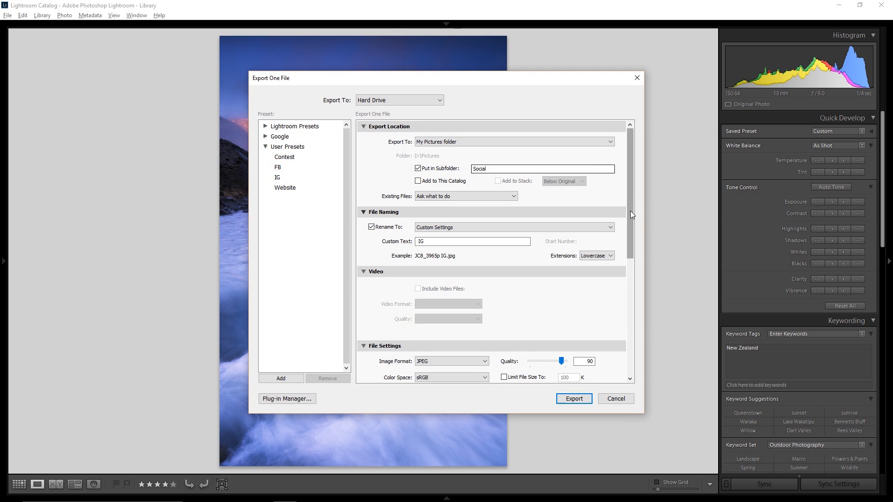
scroll("down", 3)
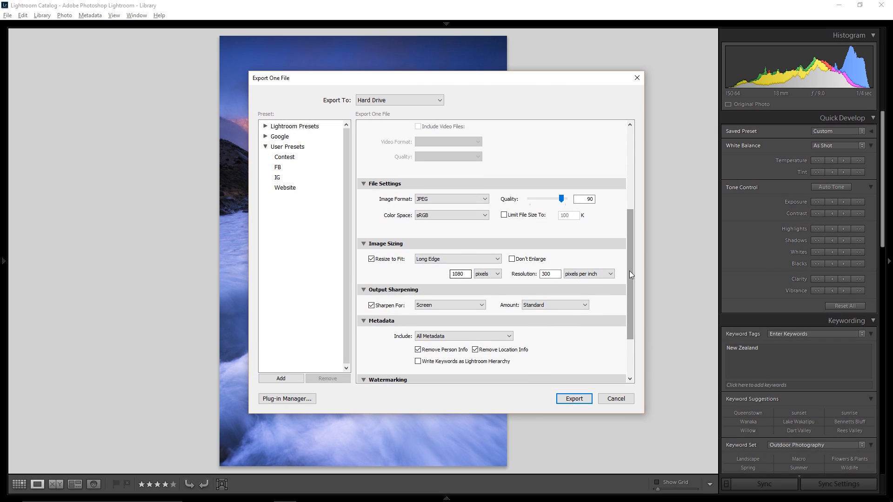
scroll("down", 3)
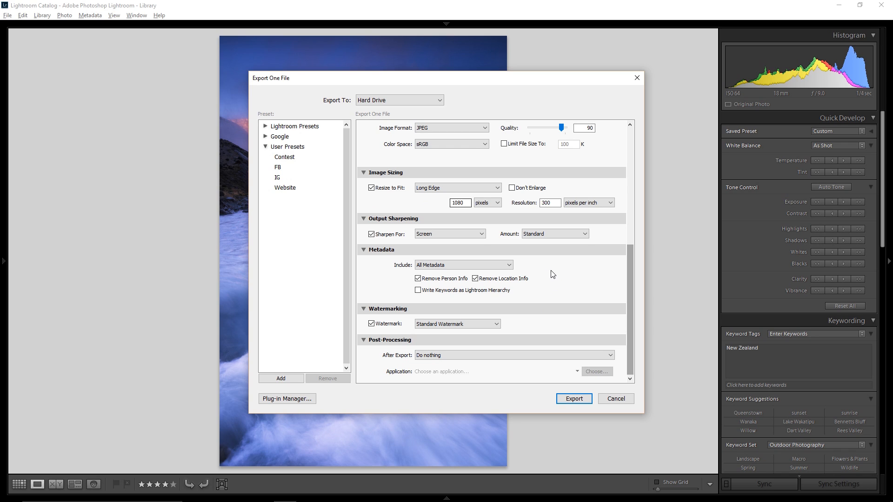
mouse_move(544, 279)
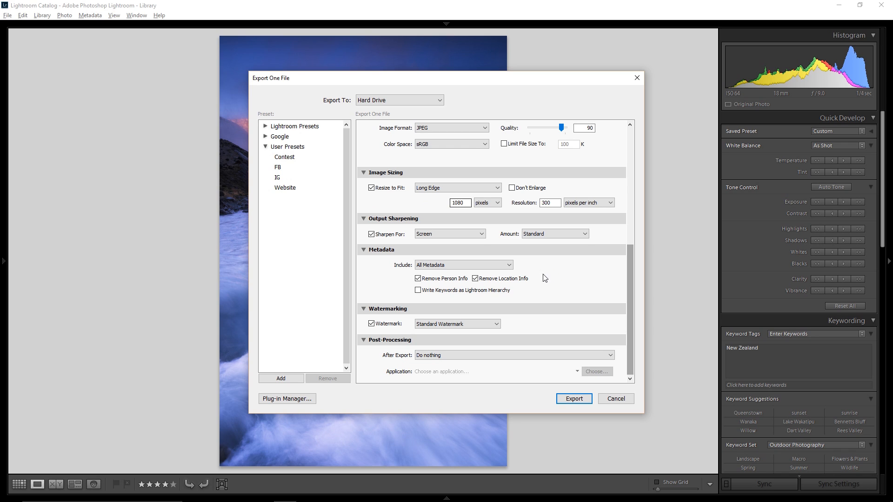
mouse_move(555, 284)
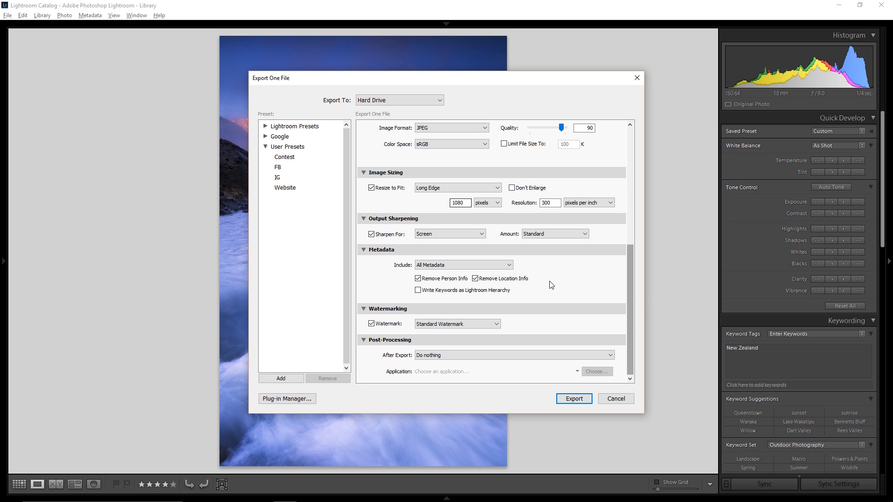
mouse_move(565, 286)
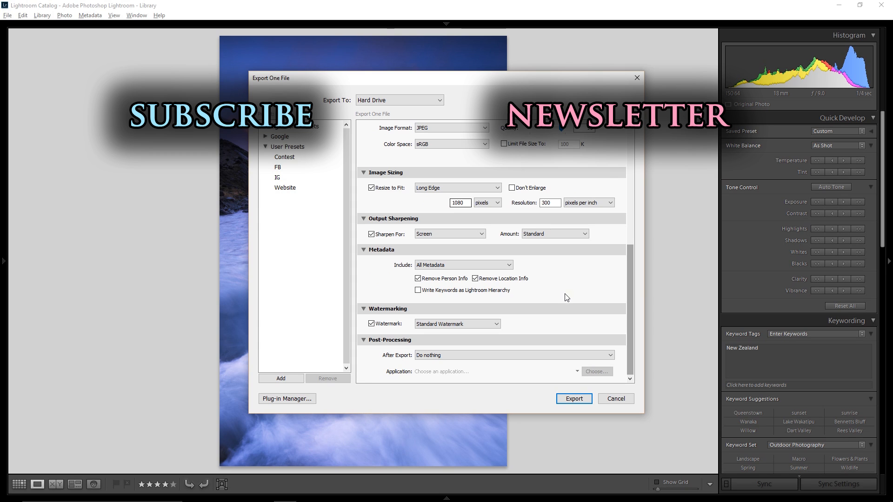
mouse_move(564, 298)
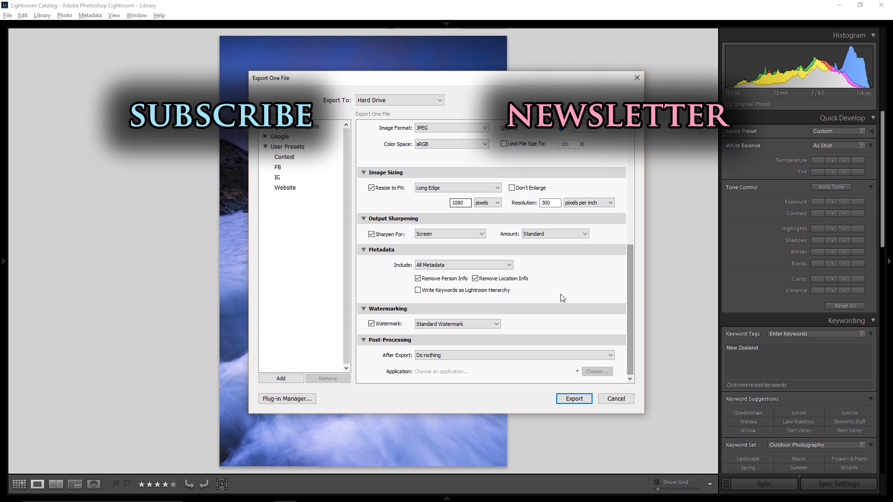
mouse_move(551, 314)
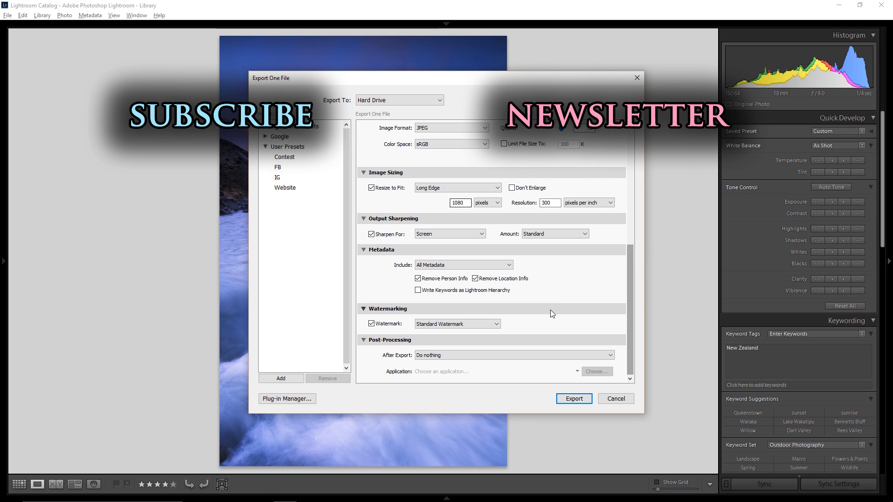